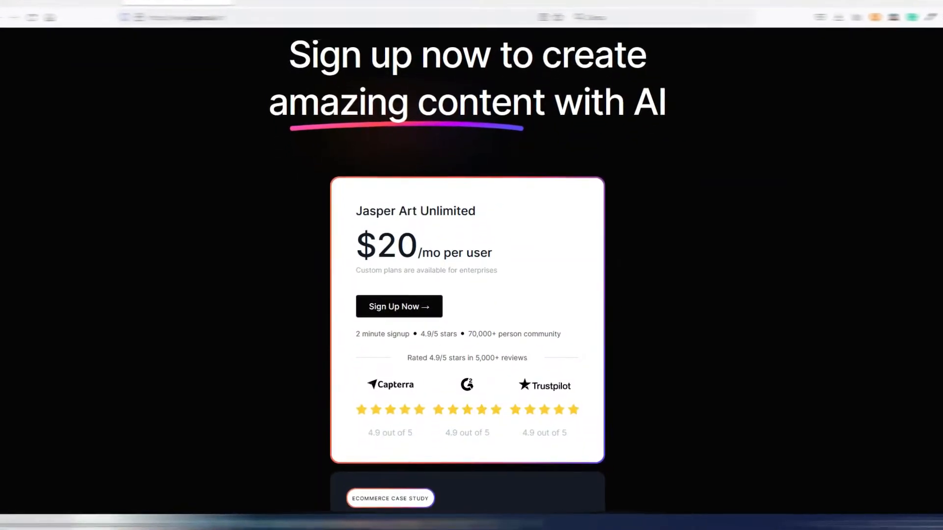
Scroll the Jasper pricing and SUPERMACHINE pages, then focus the Jasper Art image description box.
scroll("down", 3)
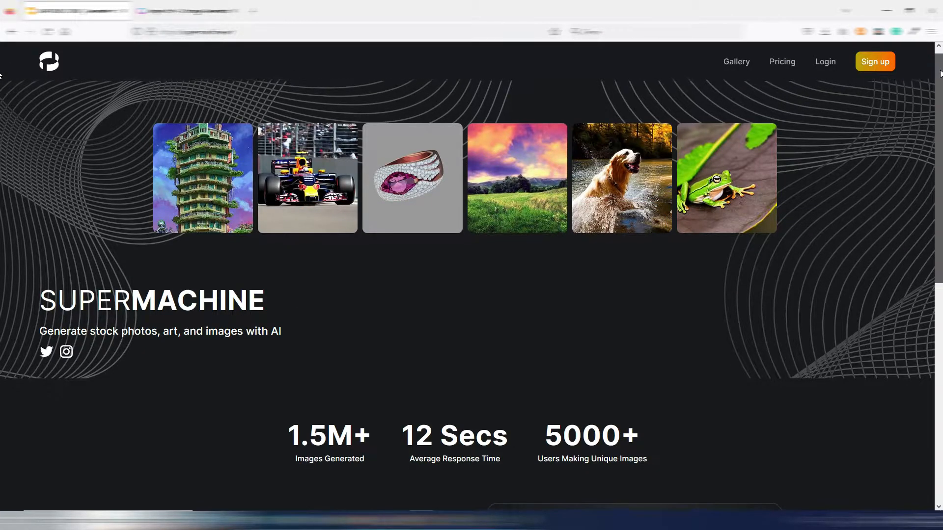
scroll("down", 3)
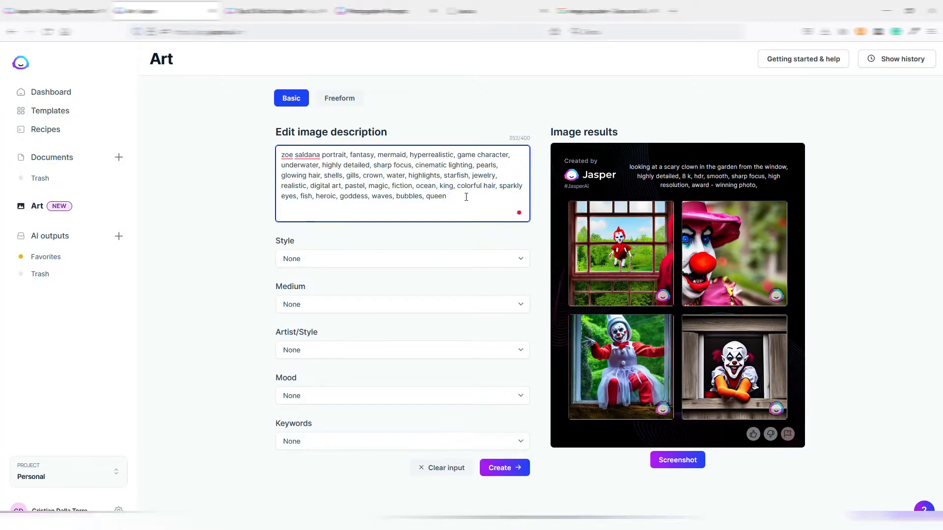
left_click(503, 468)
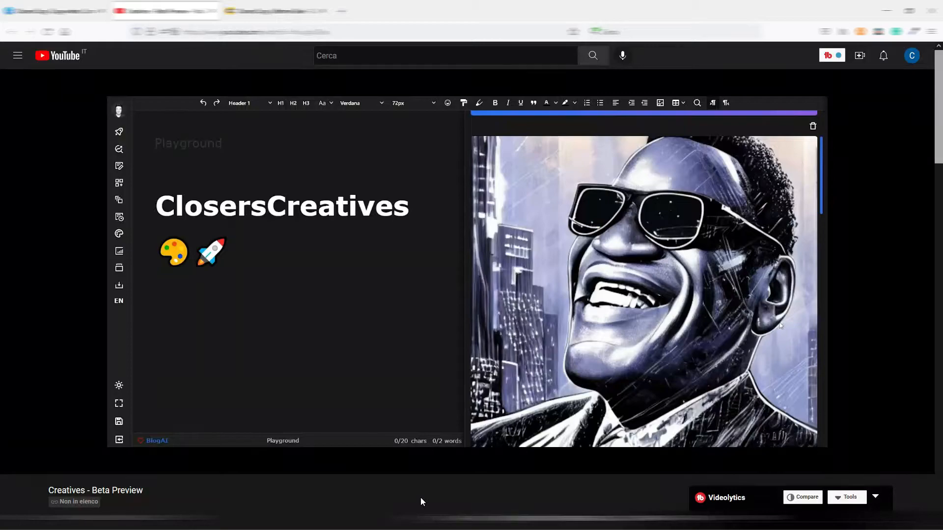
scroll("down", 3)
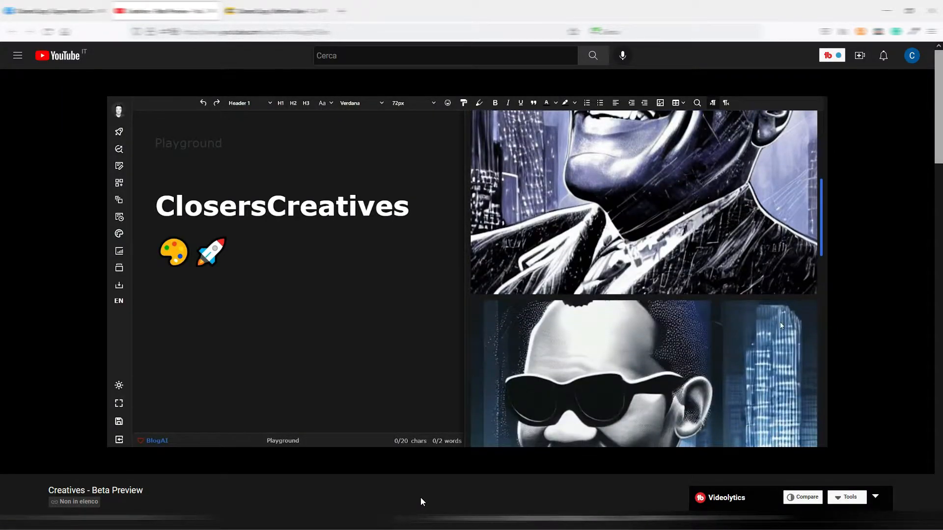
scroll("down", 3)
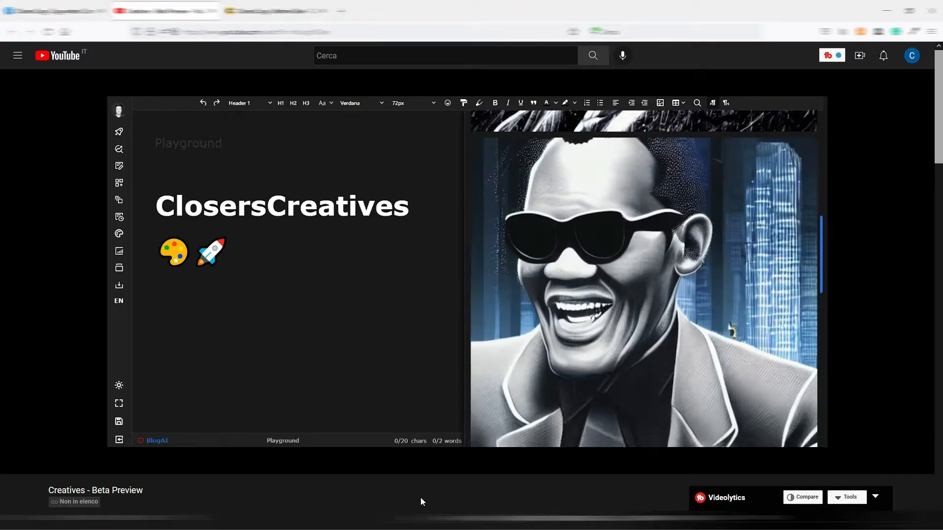
scroll("down", 3)
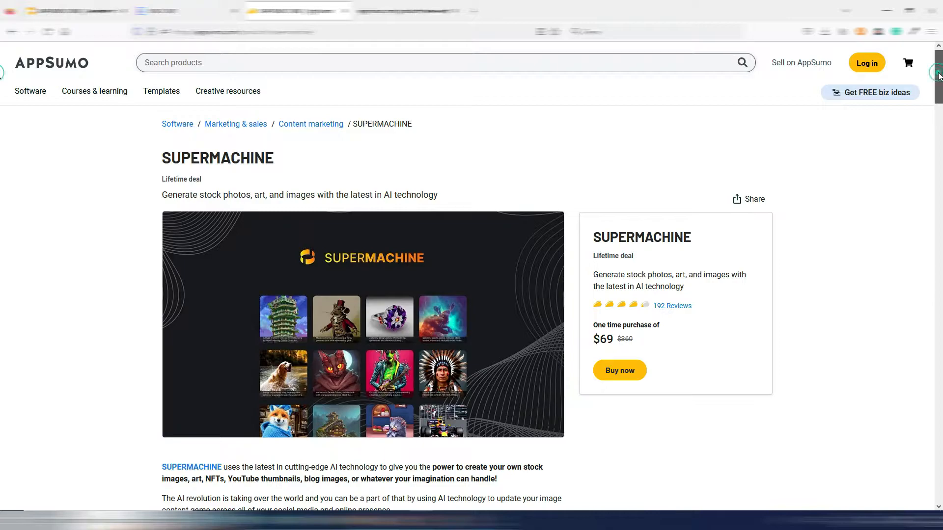
Scroll down the SUPERMACHINE AppSumo deal page toward the AISEO Art deal.
scroll("down", 3)
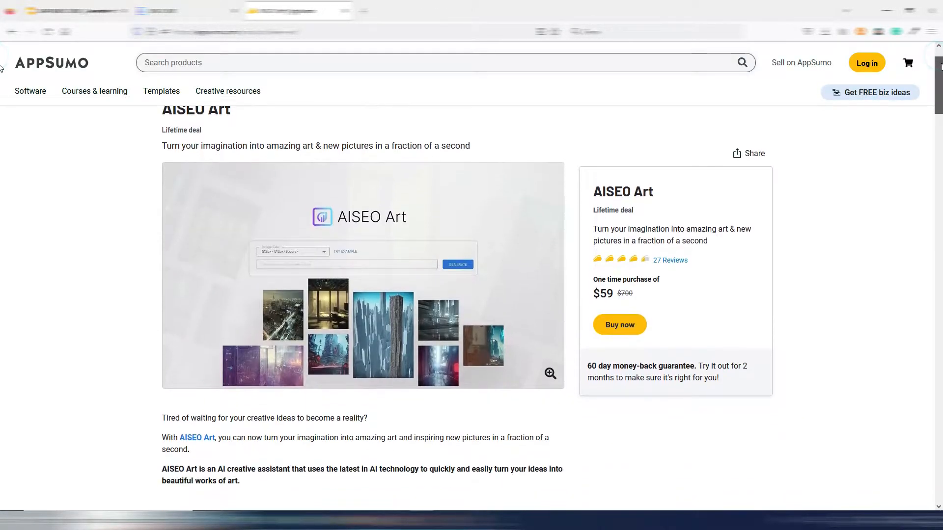
scroll("down", 3)
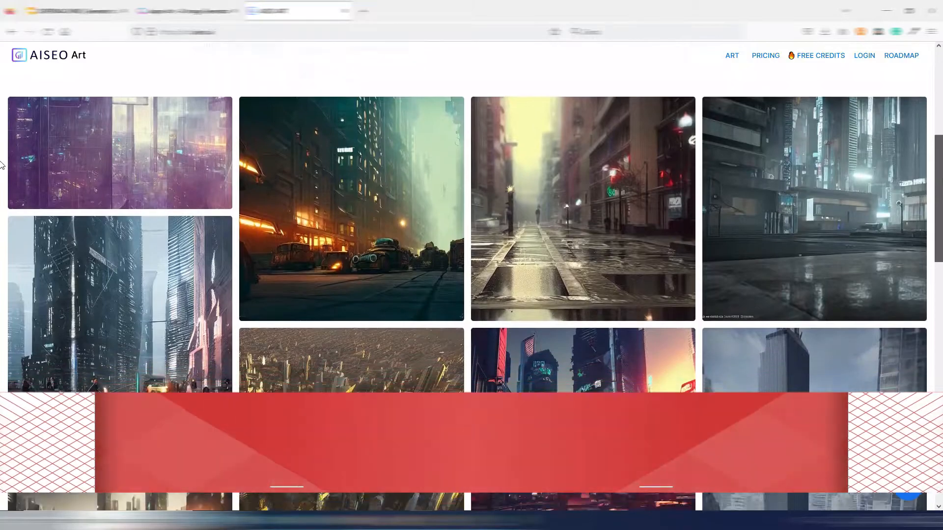
scroll("down", 3)
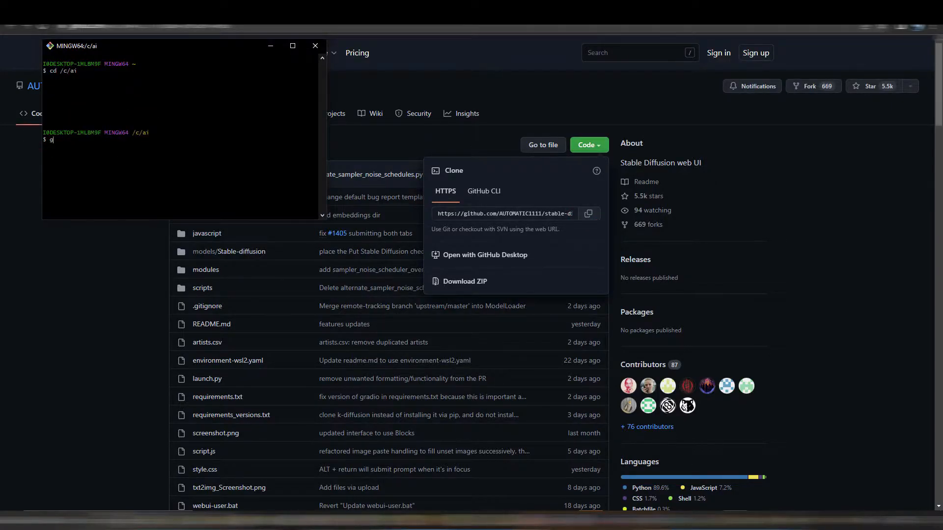
Enter 'git clone' in Git Bash and paste the stable-diffusion-webui repository URL after it.
type("it clone https://github.com/AUTOMATIC1111/stable-diffusi")
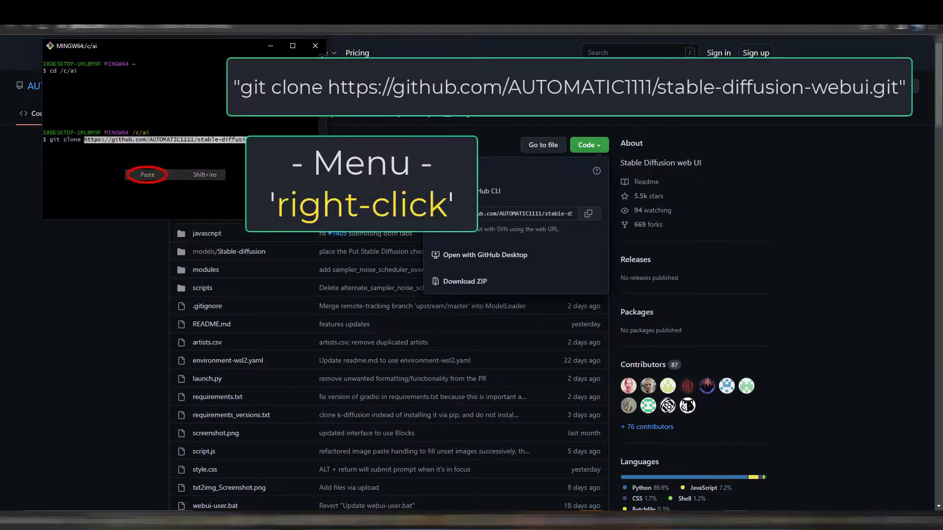
left_click(148, 174)
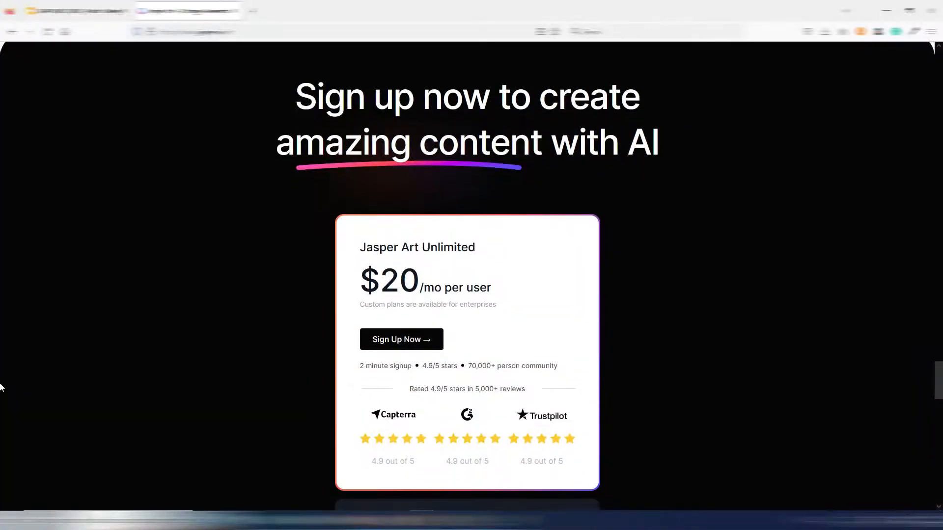
Scroll through the Jasper pricing, SUPERMACHINE and Jasper home pages.
scroll("down", 3)
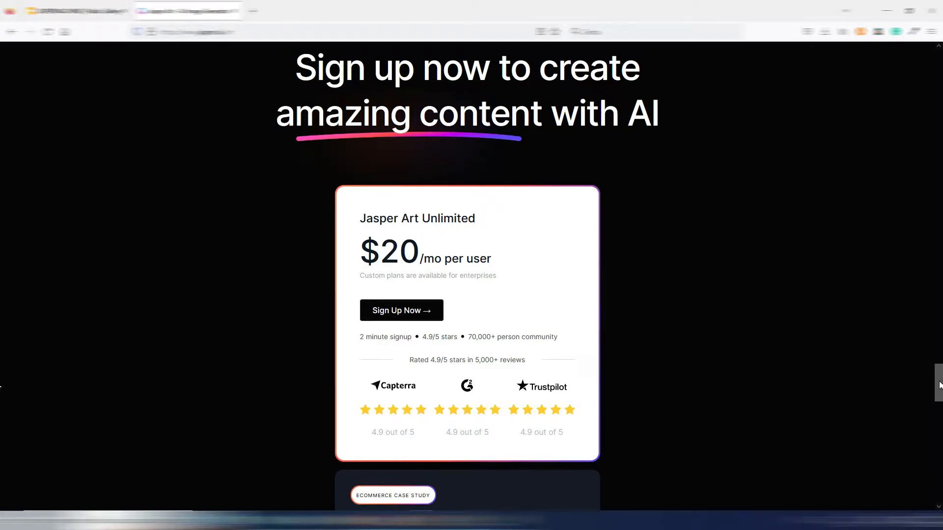
scroll("up", 3)
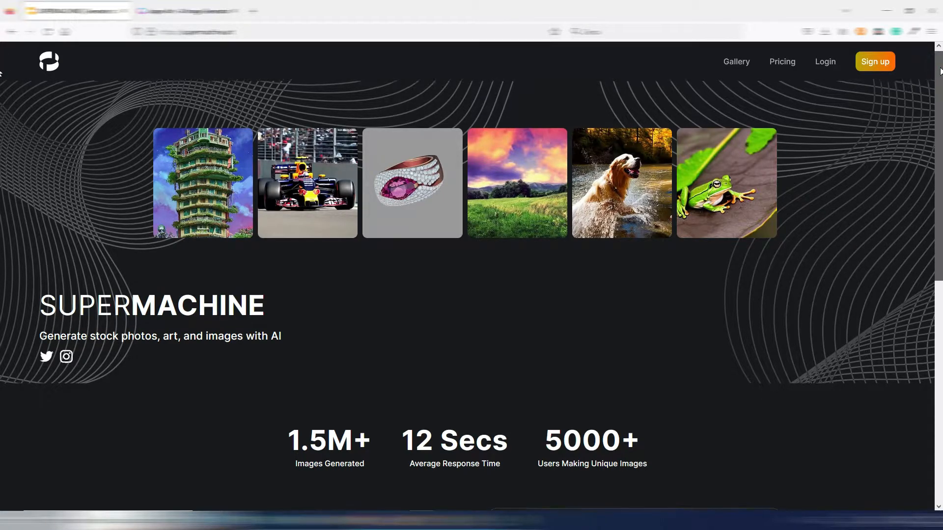
scroll("down", 3)
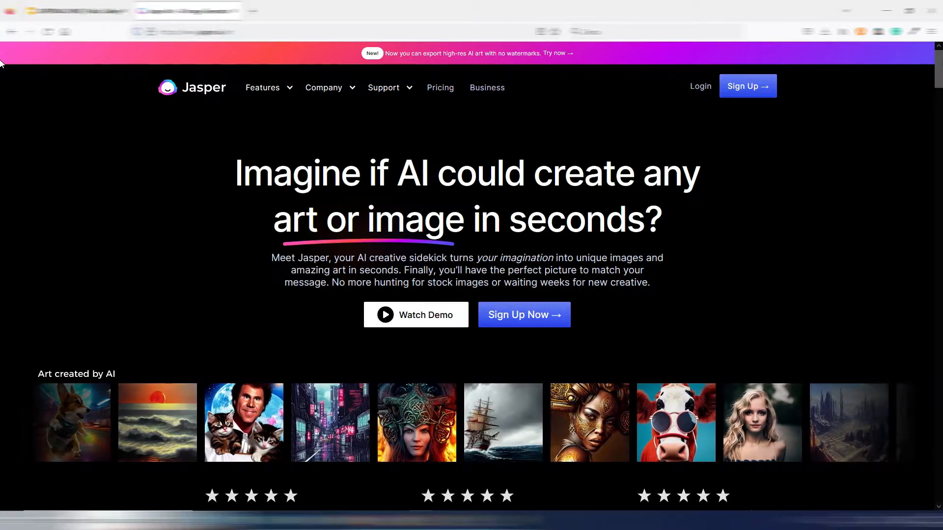
scroll("down", 3)
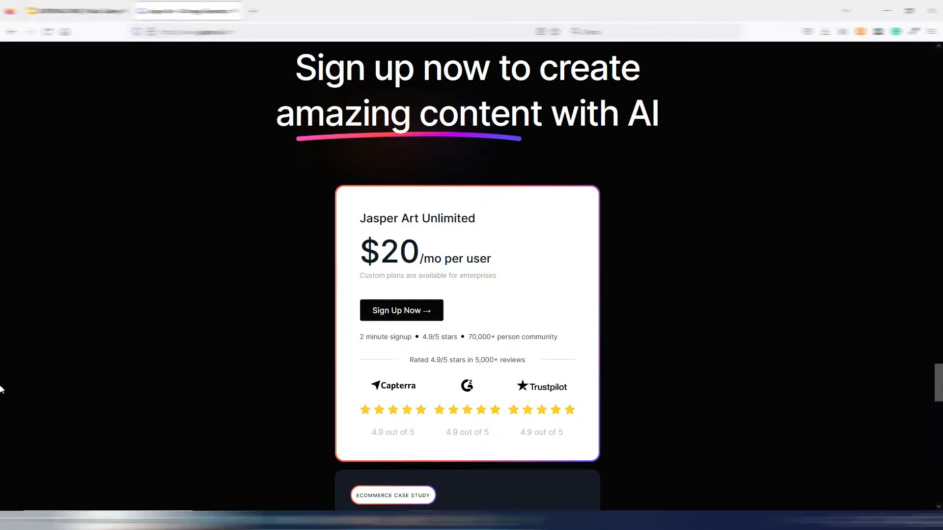
mouse_move(937, 385)
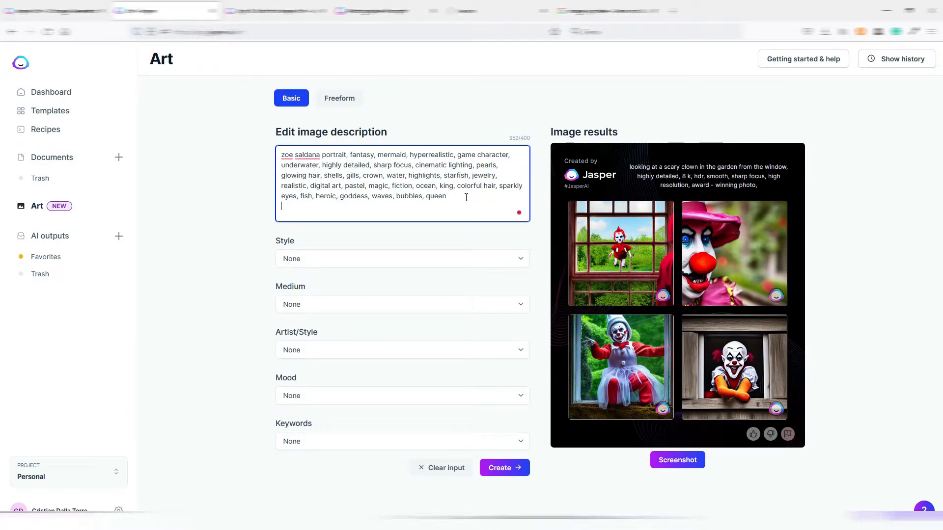
Generate Pop art versions of the desert sport car, then futuristic cyber girl images.
left_click(504, 467)
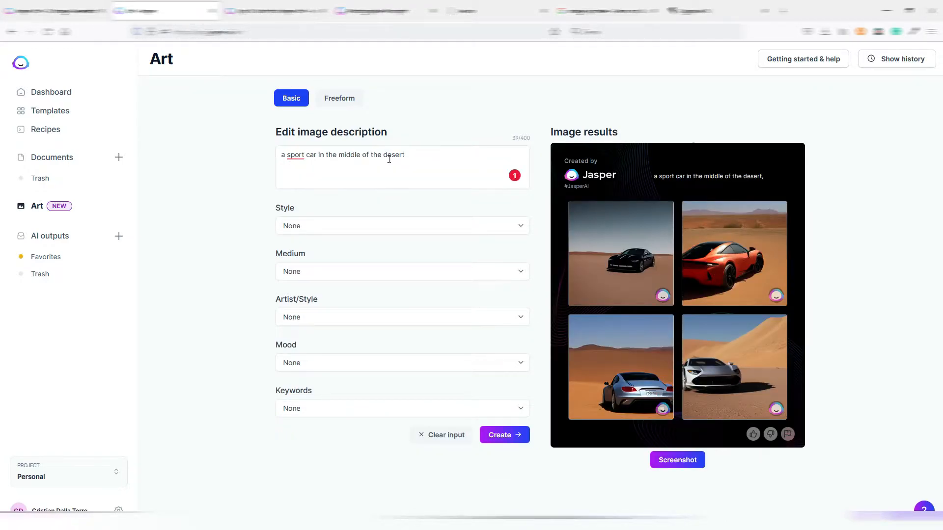
left_click(504, 434)
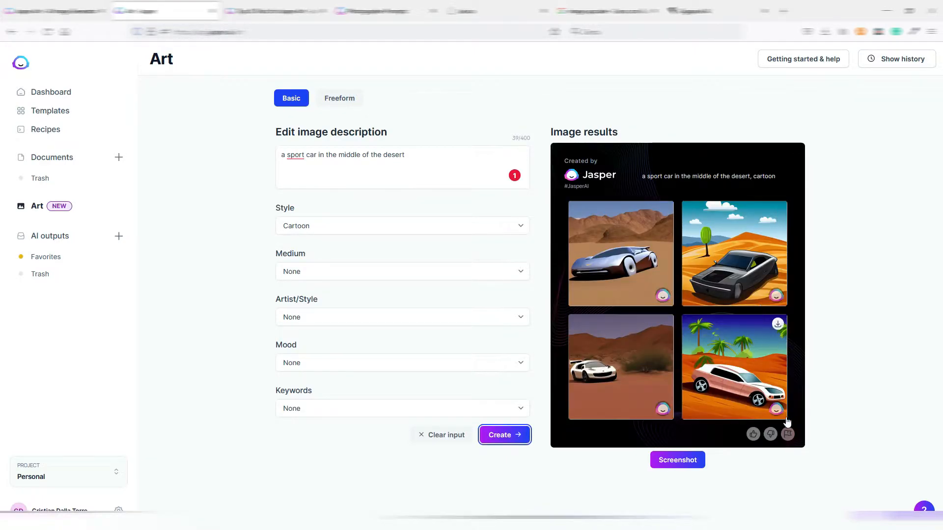
left_click(503, 434)
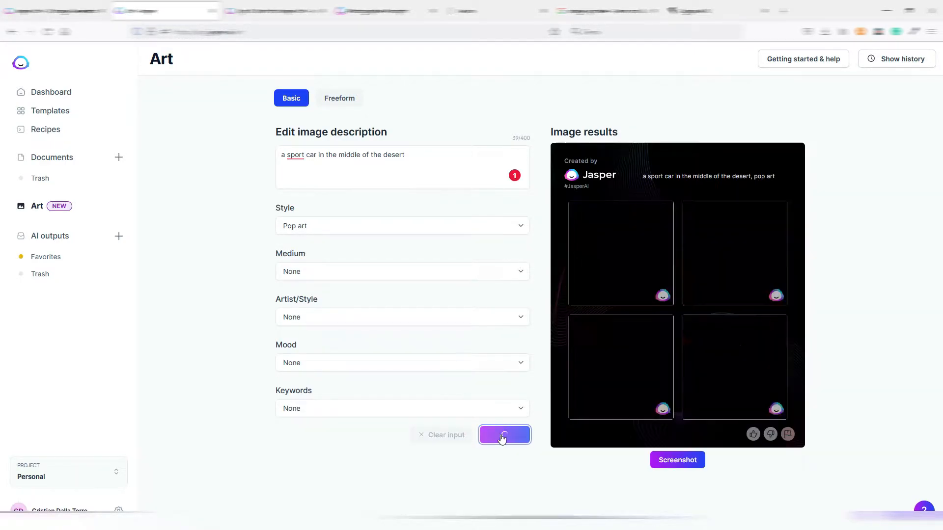
left_click(504, 435)
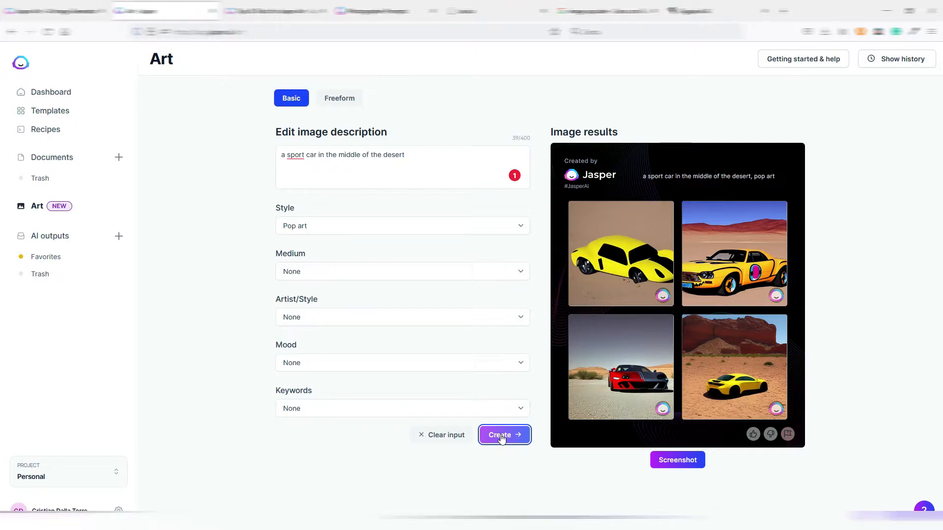
left_click(504, 434)
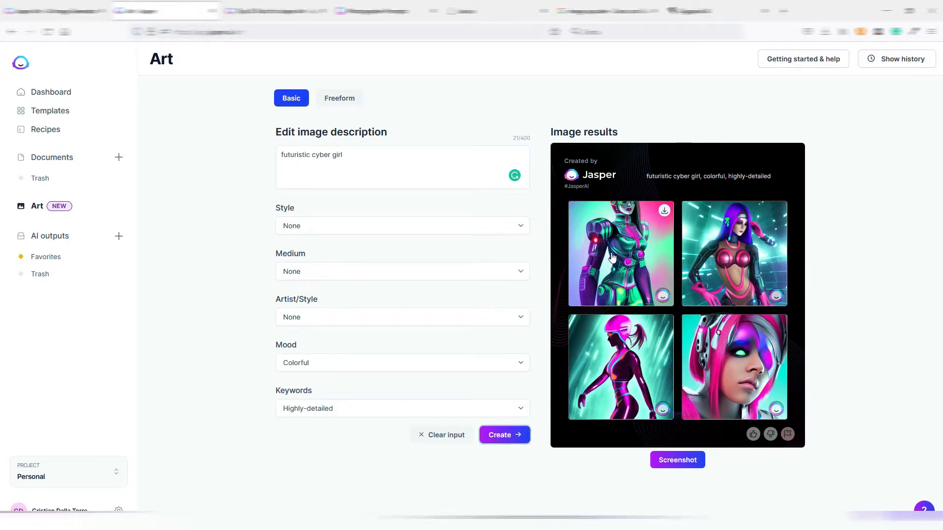
Enlarge the first cyber girl result, return to the grid, and enlarge the pink-helmeted runner.
left_click(620, 253)
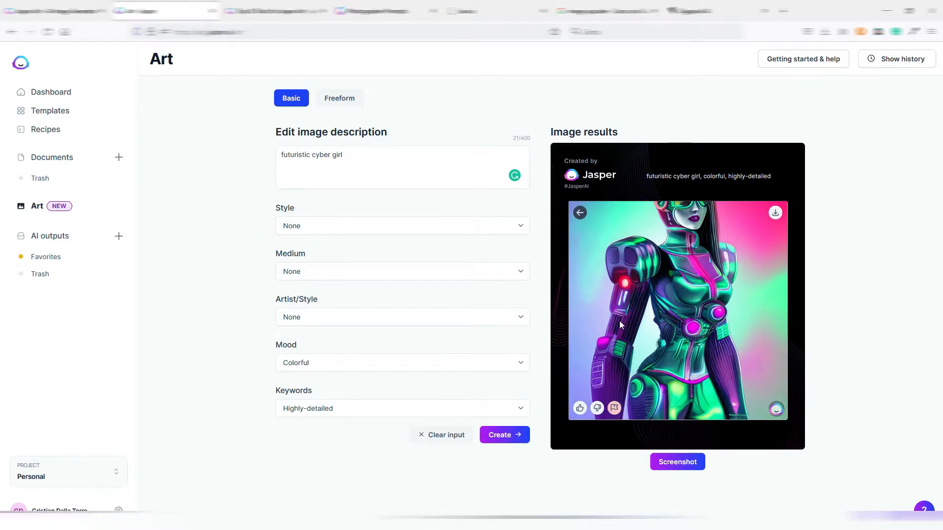
mouse_move(579, 213)
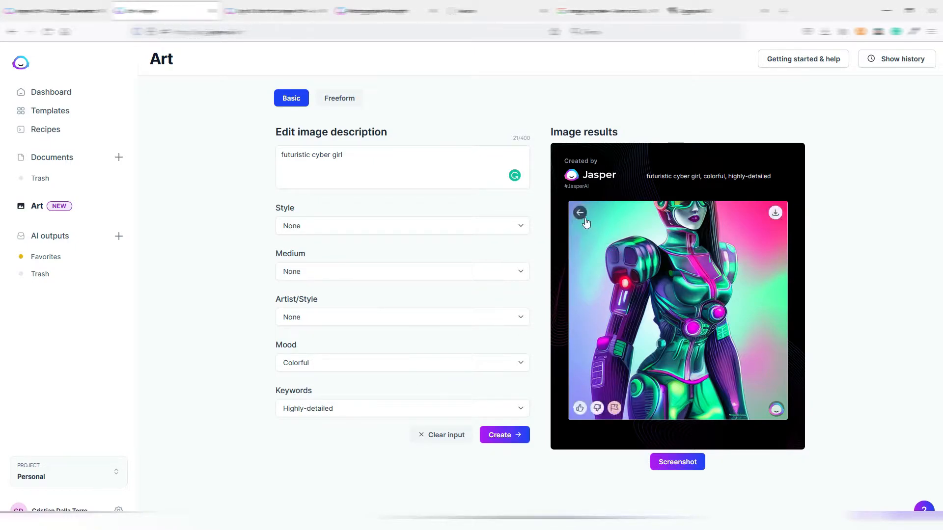
left_click(579, 212)
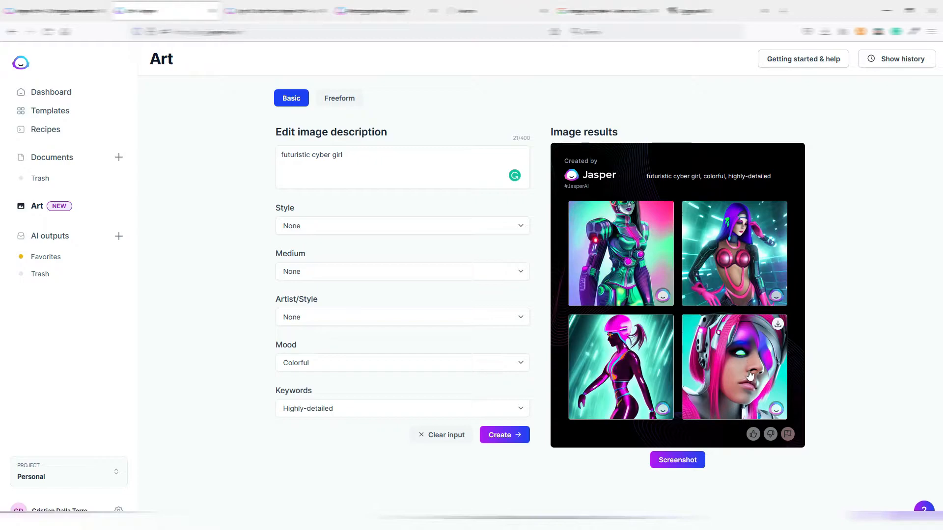
left_click(620, 366)
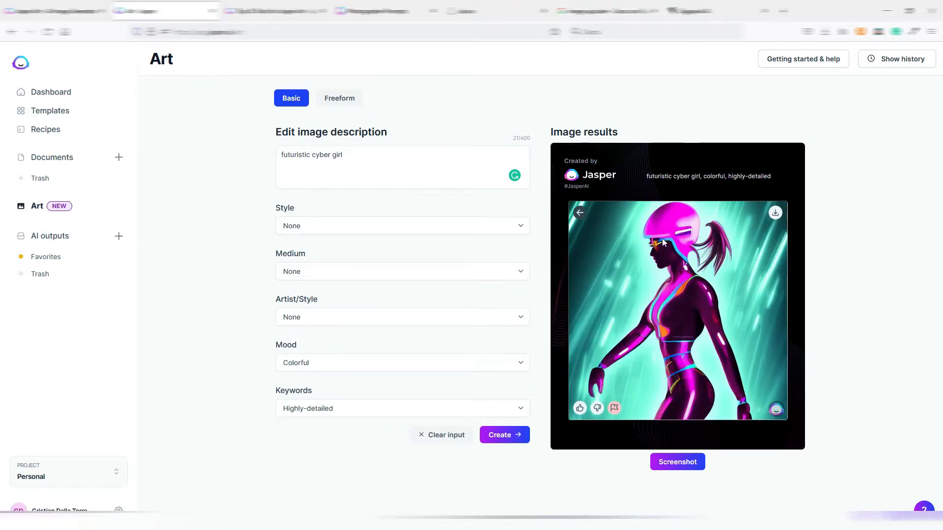
mouse_move(661, 329)
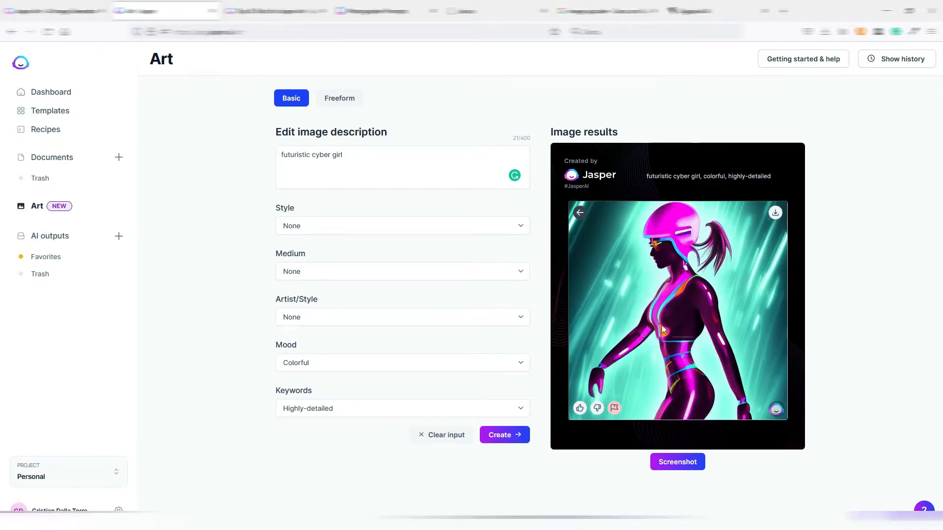
mouse_move(683, 322)
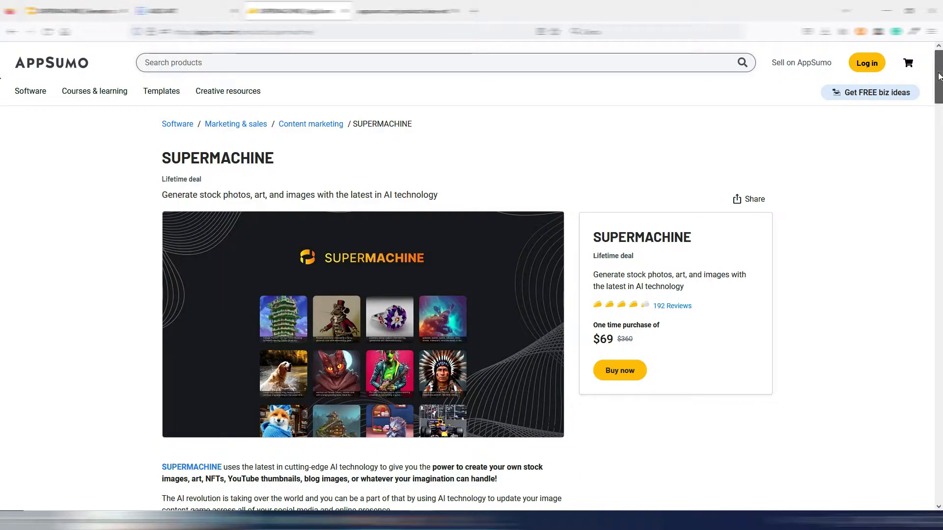
Scroll through the AppSumo deal pages and open the AISEO Art website from the deal.
scroll("down", 3)
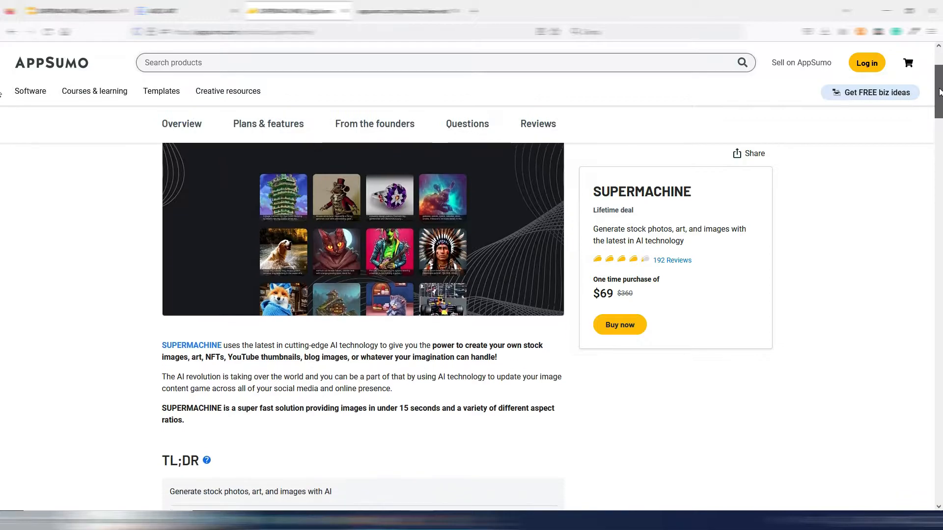
scroll("down", 3)
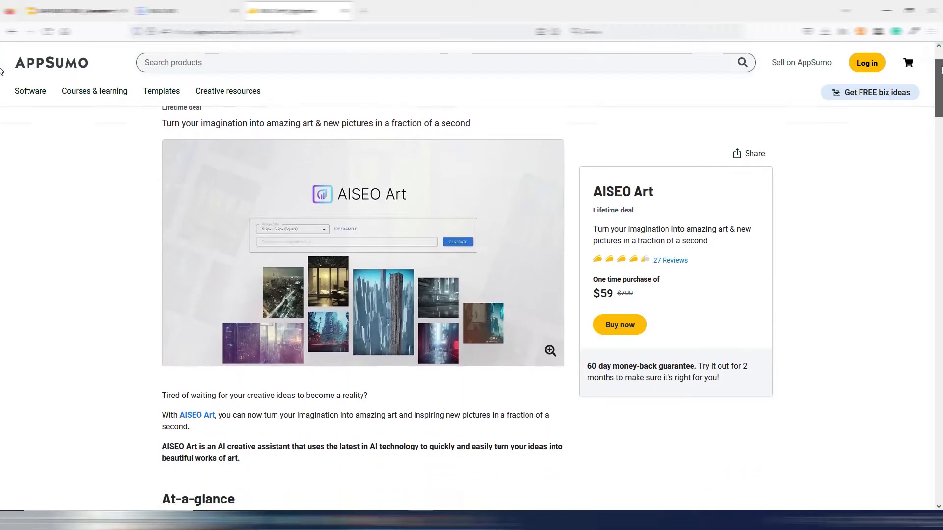
scroll("down", 3)
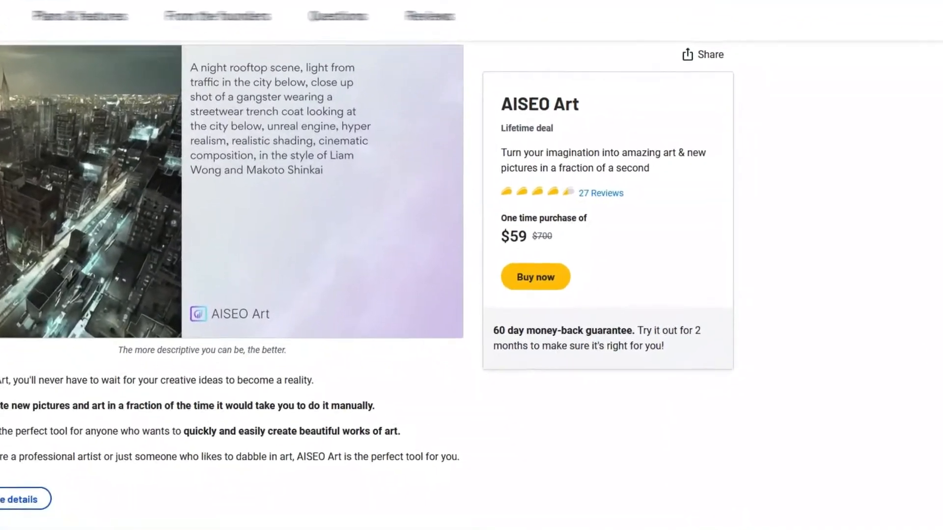
scroll("down", 3)
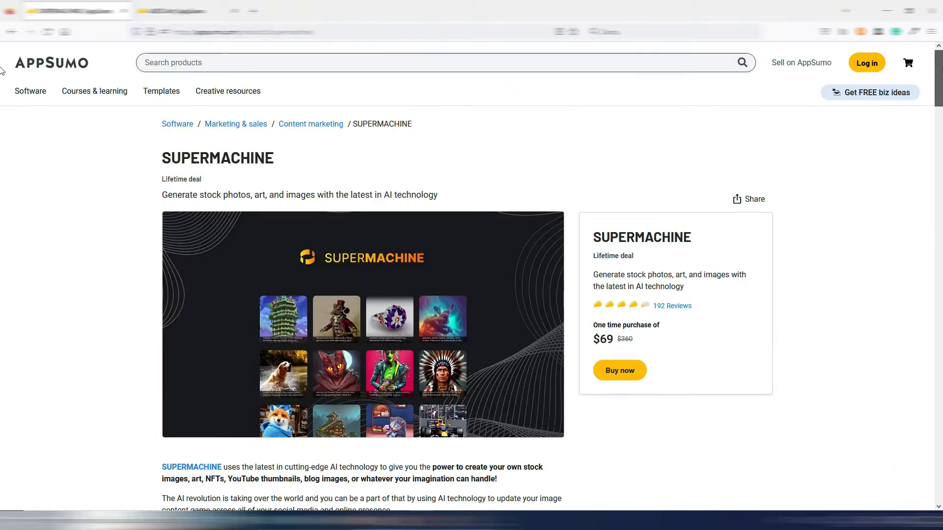
scroll("down", 3)
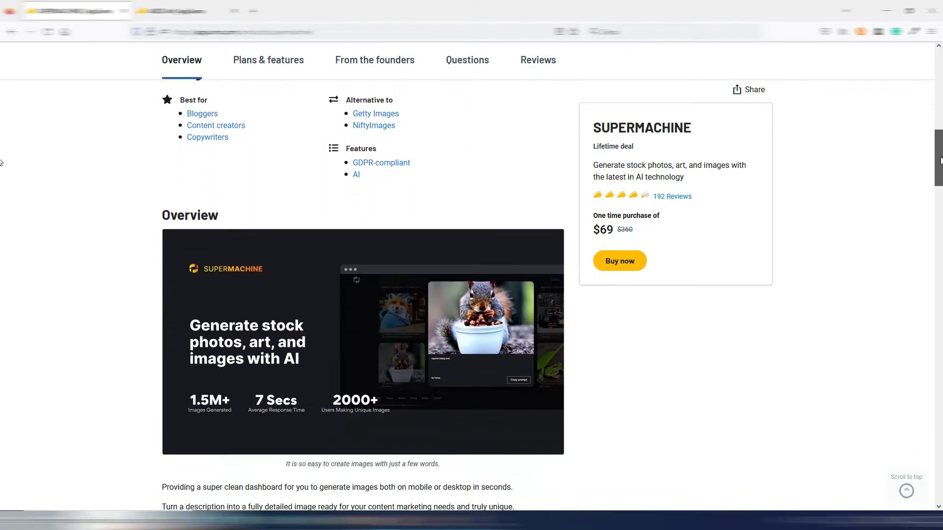
scroll("down", 3)
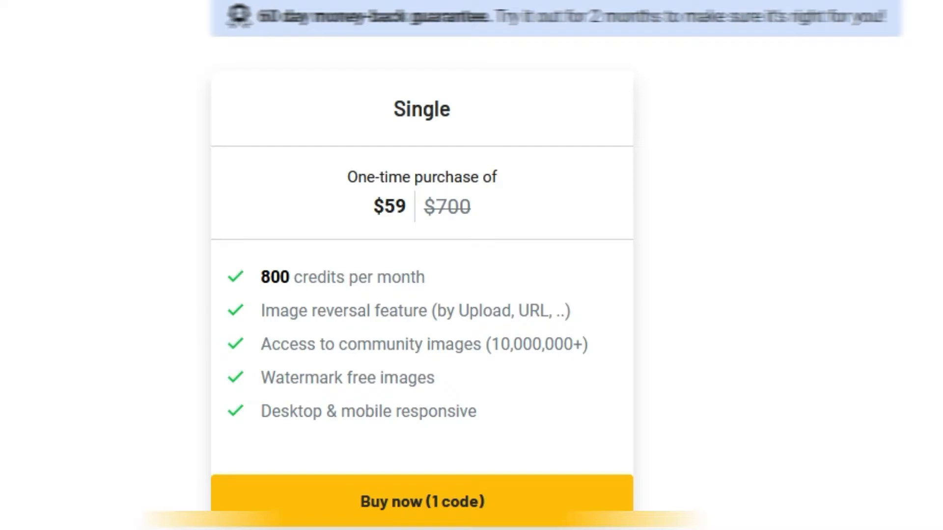
scroll("up", 3)
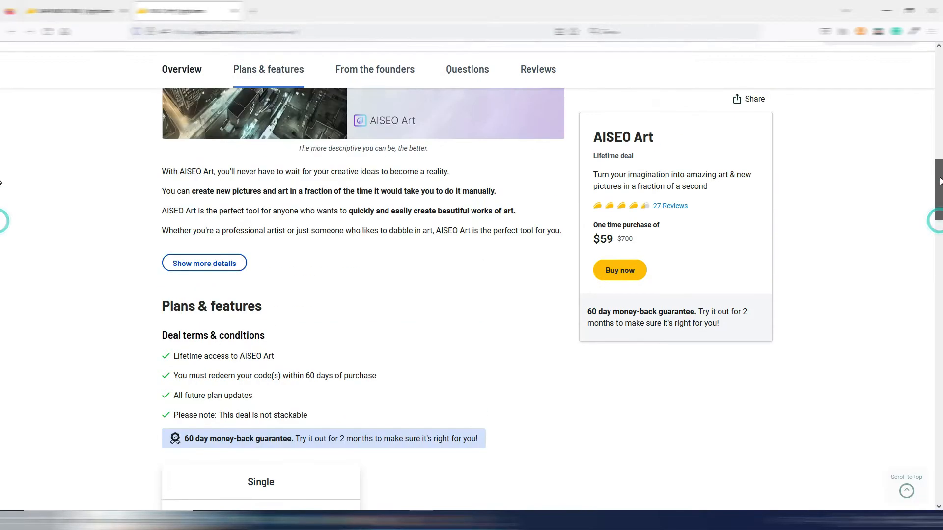
scroll("up", 3)
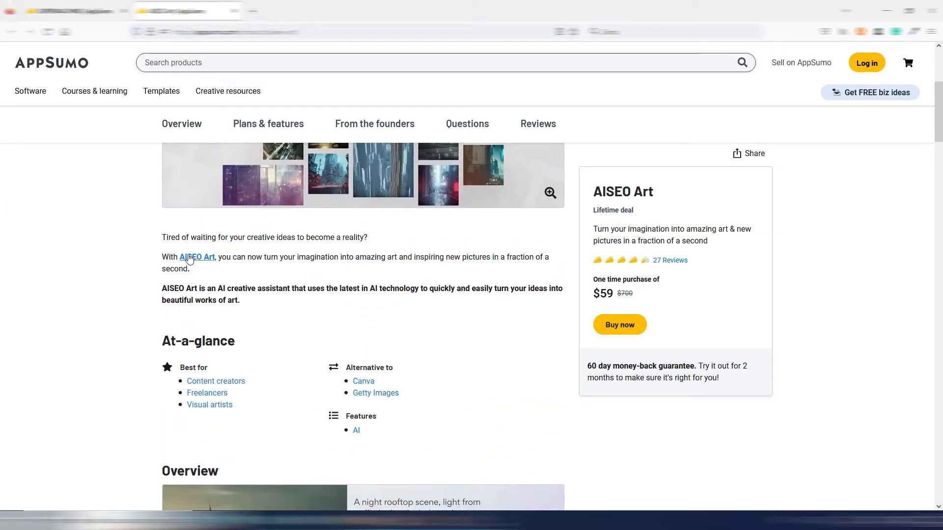
left_click(195, 257)
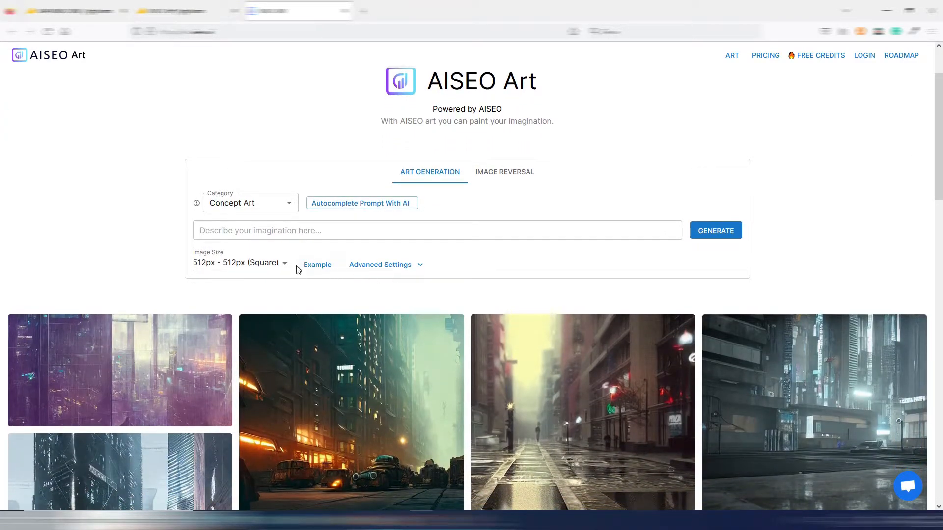
Keep the square Image Size, scroll the gallery and enlarge the flying octopus ship image.
left_click(239, 263)
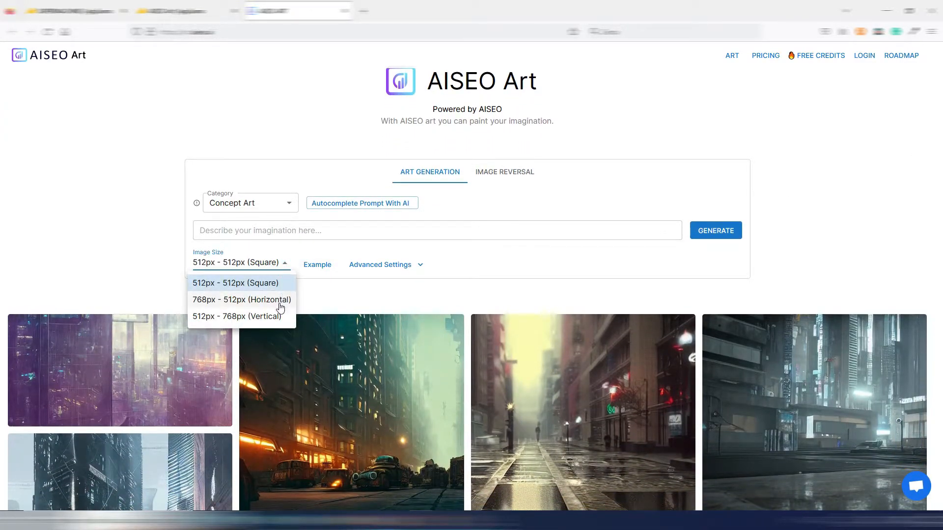
mouse_move(283, 312)
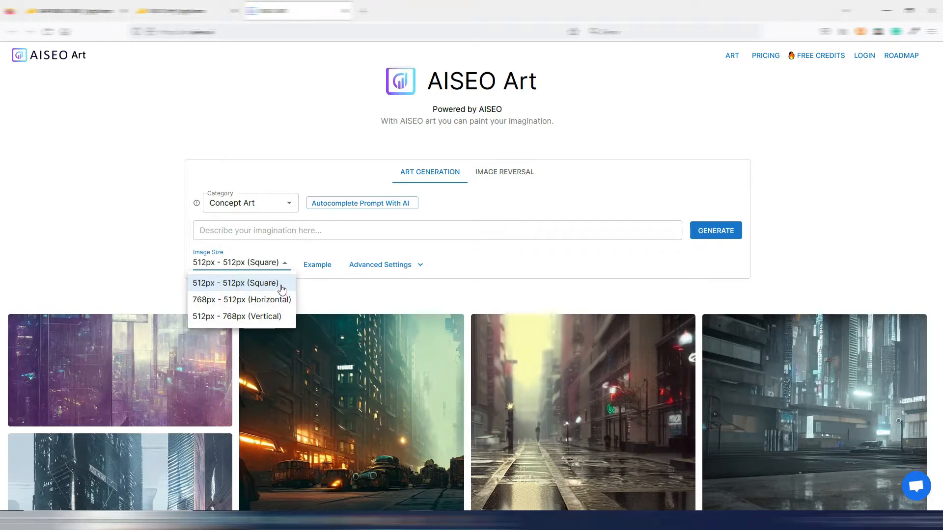
left_click(236, 283)
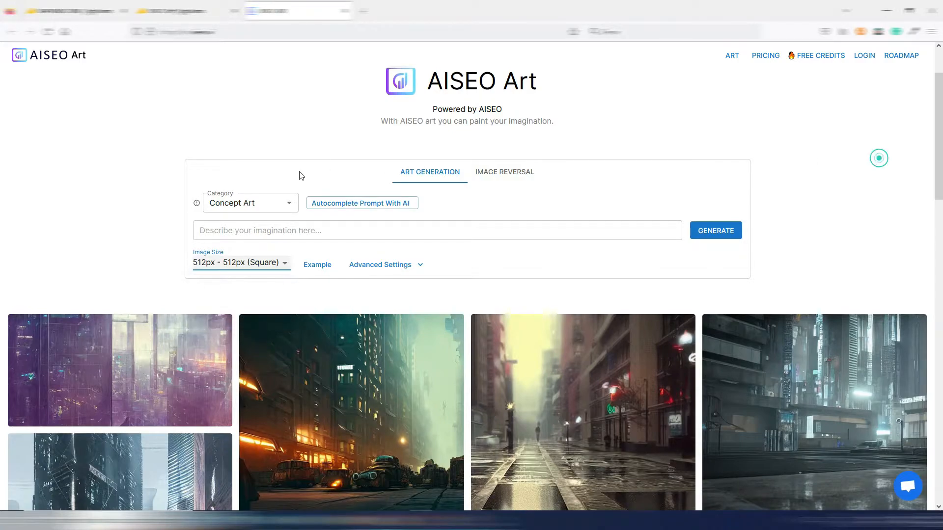
scroll("down", 3)
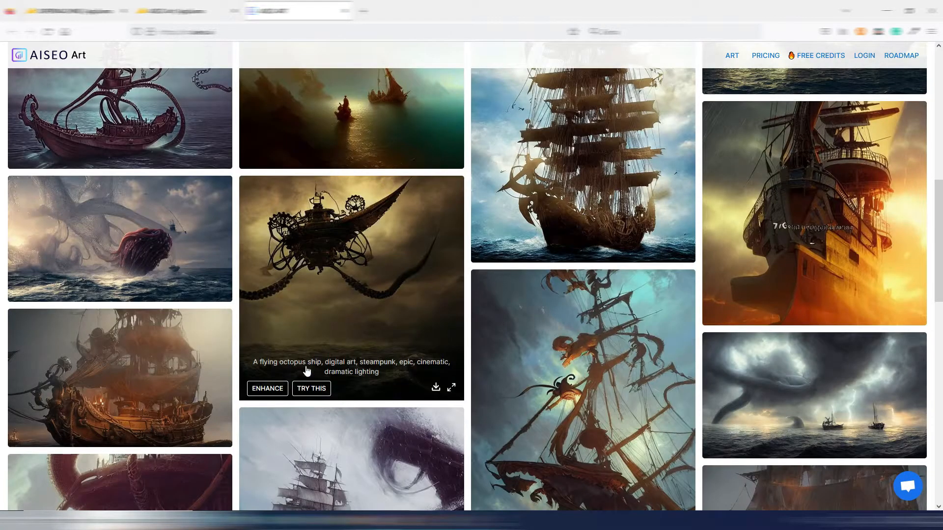
mouse_move(437, 391)
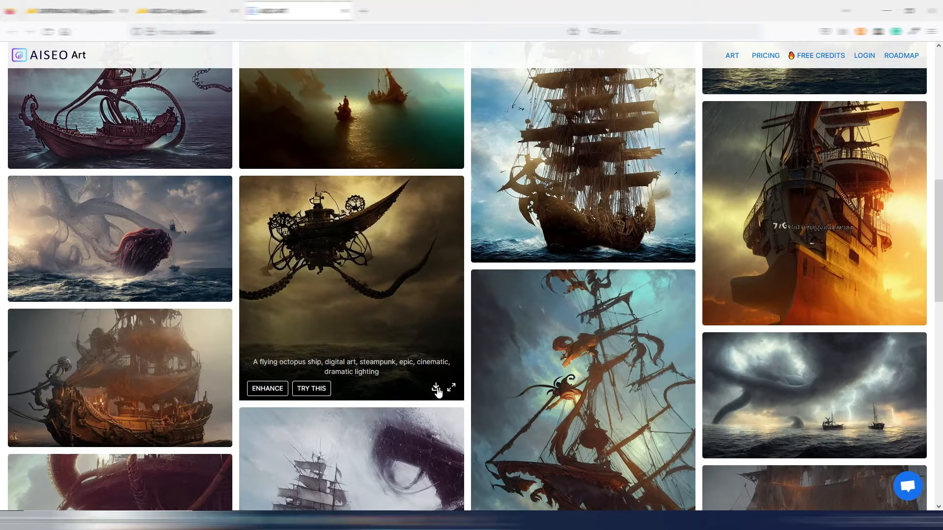
left_click(451, 388)
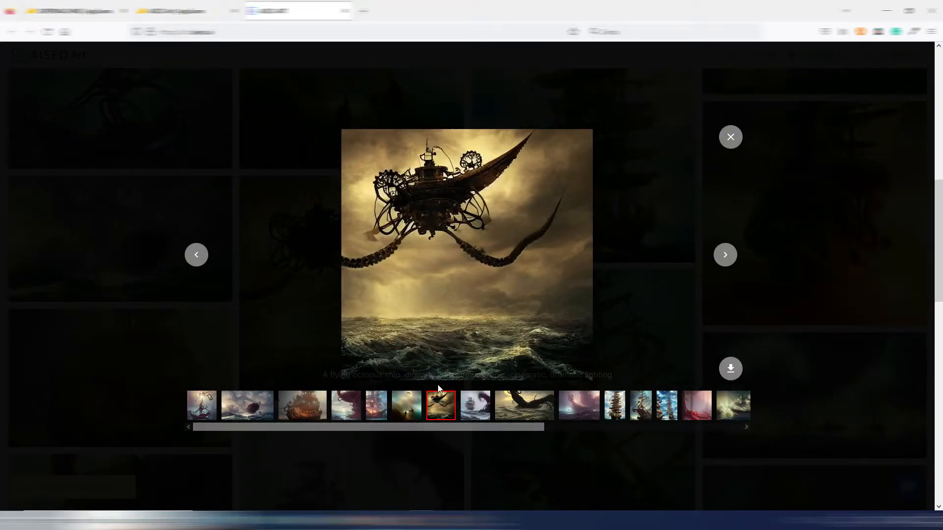
Browse the SUPERMACHINE AI Gallery of example images, scrolling down and back up.
left_click(730, 136)
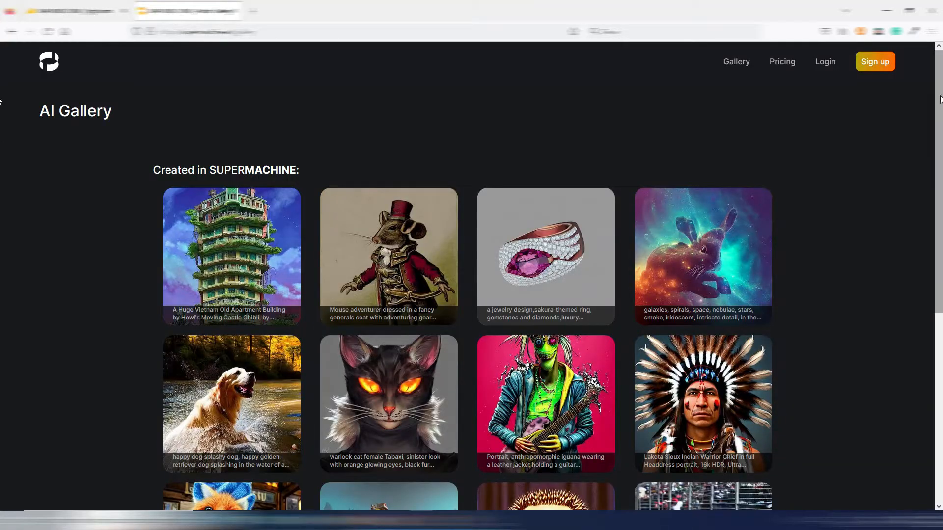
scroll("down", 3)
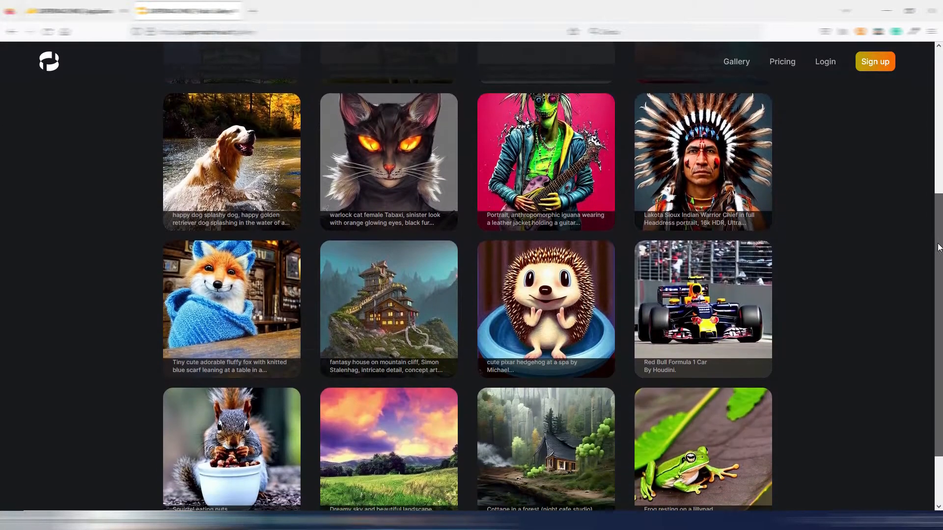
scroll("down", 3)
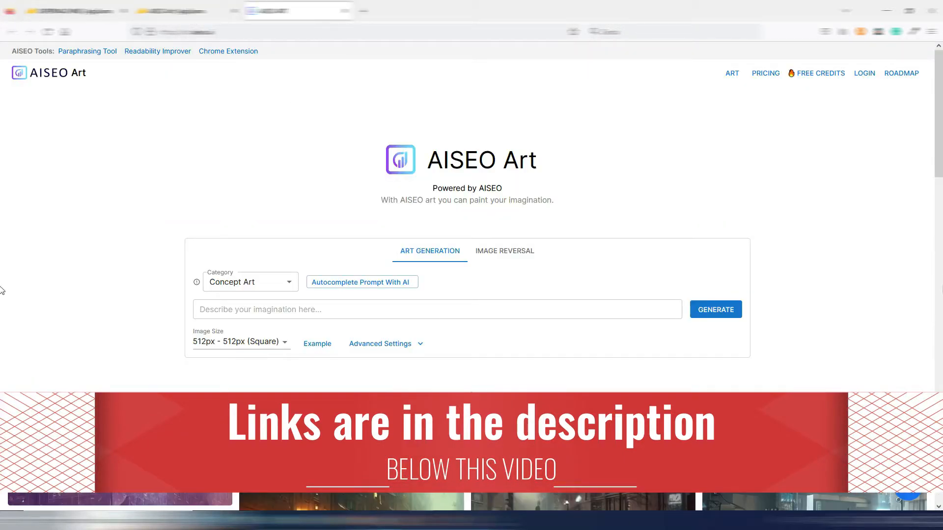
scroll("up", 3)
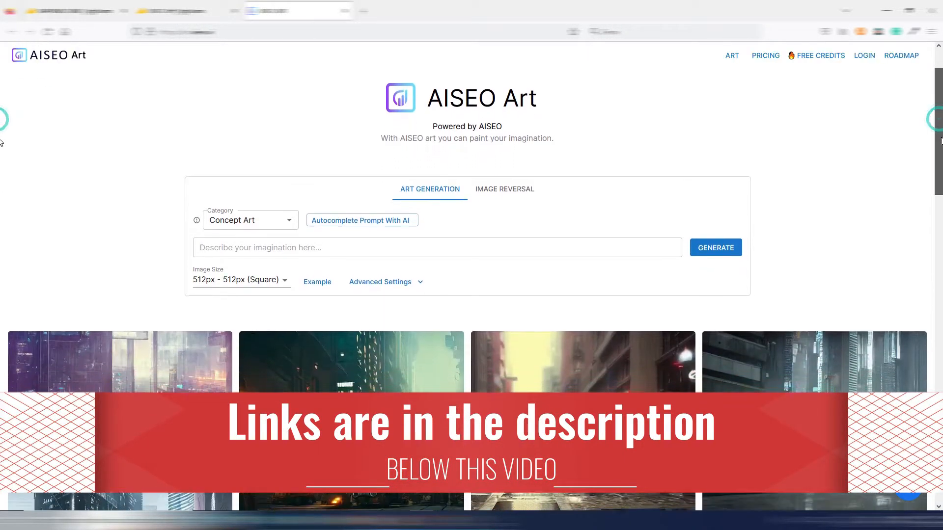
scroll("up", 3)
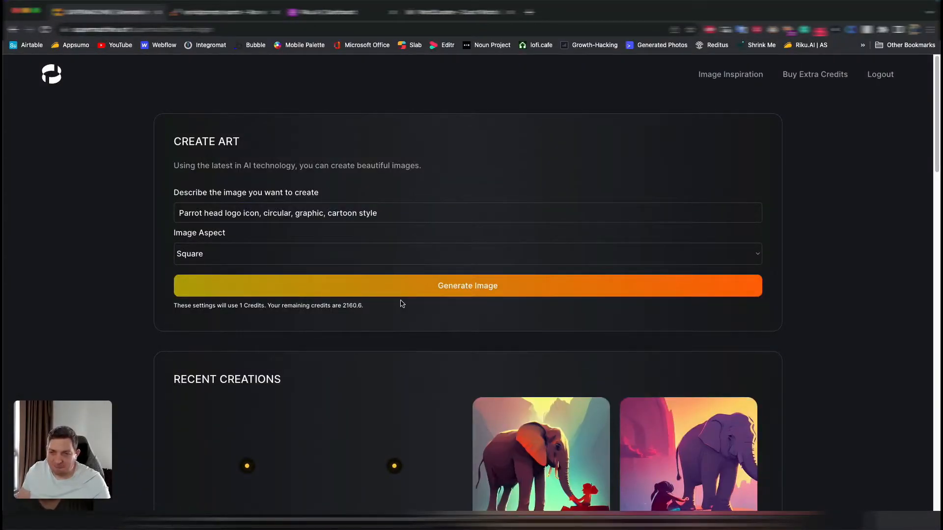
mouse_move(143, 207)
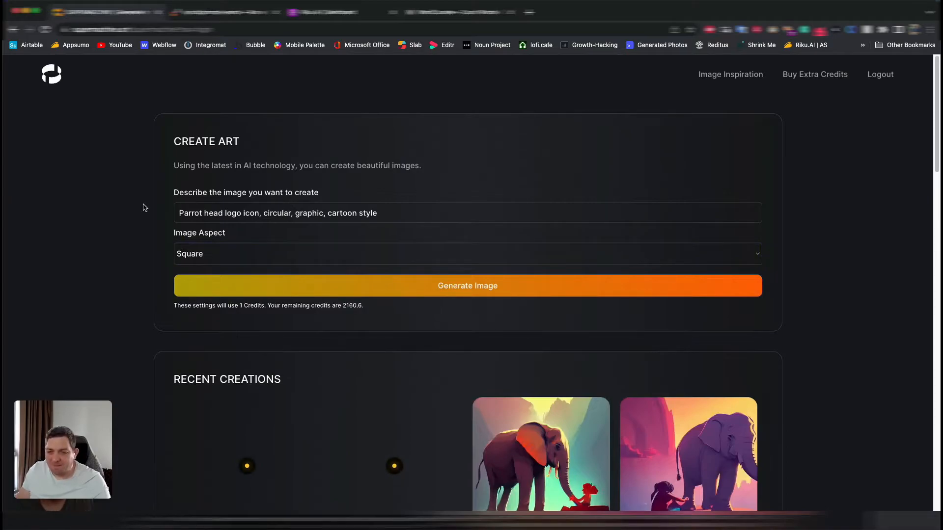
mouse_move(360, 289)
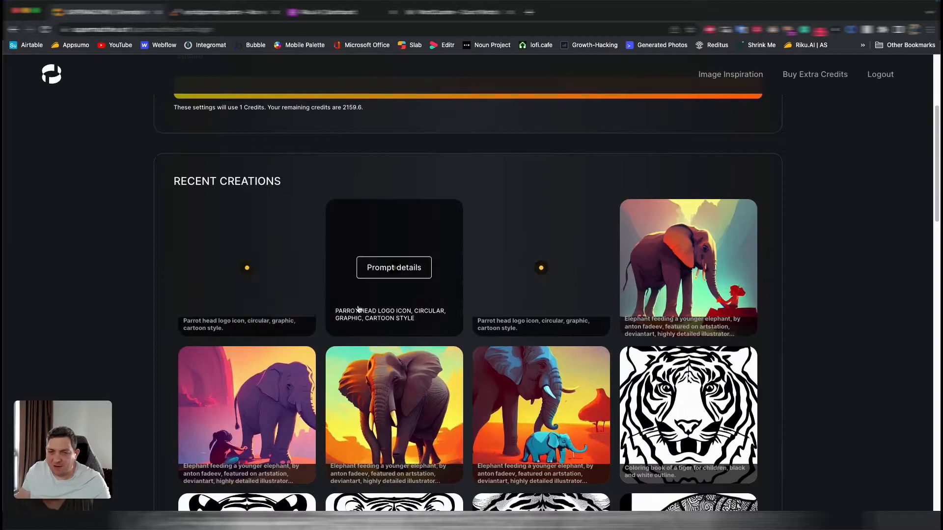
Scroll down to Recent Creations where the parrot head logo images are generating.
scroll("down", 3)
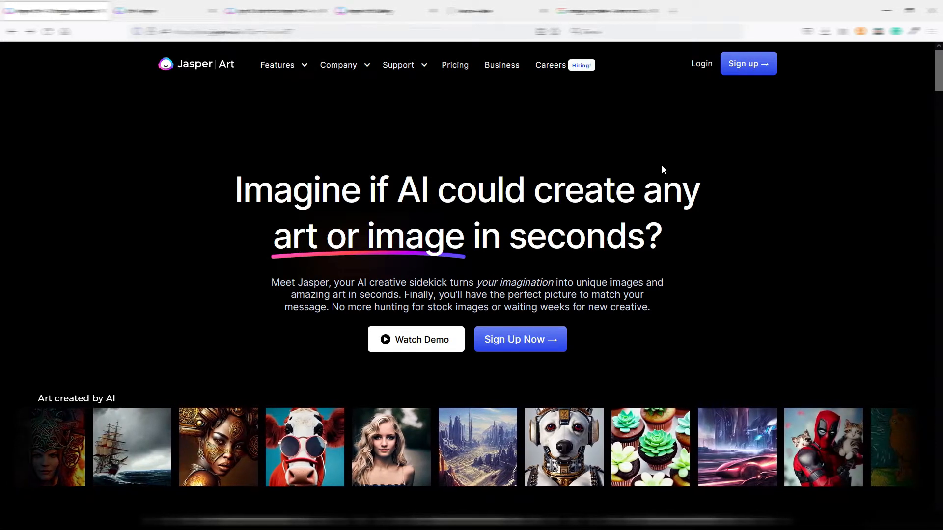
Scroll across the Jasper Art homepage's gallery of AI-created art samples.
scroll("right", 3)
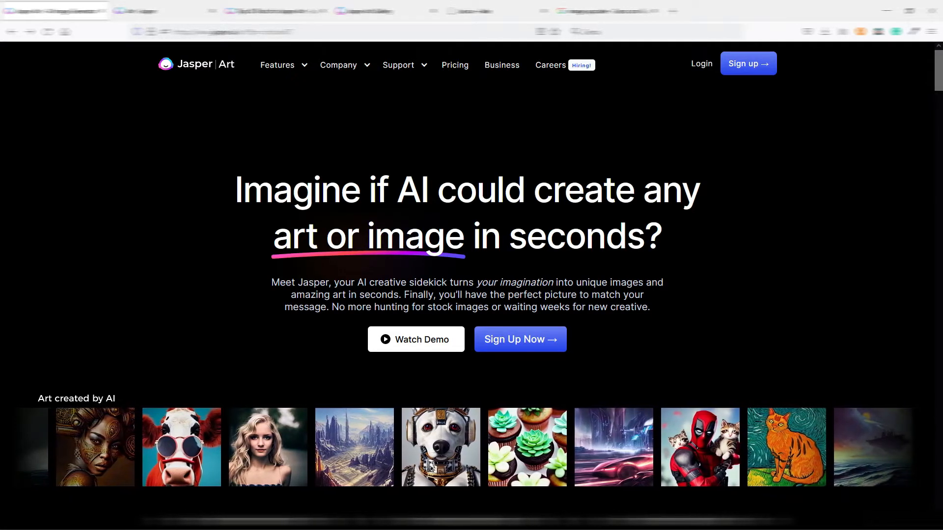
scroll("left", 3)
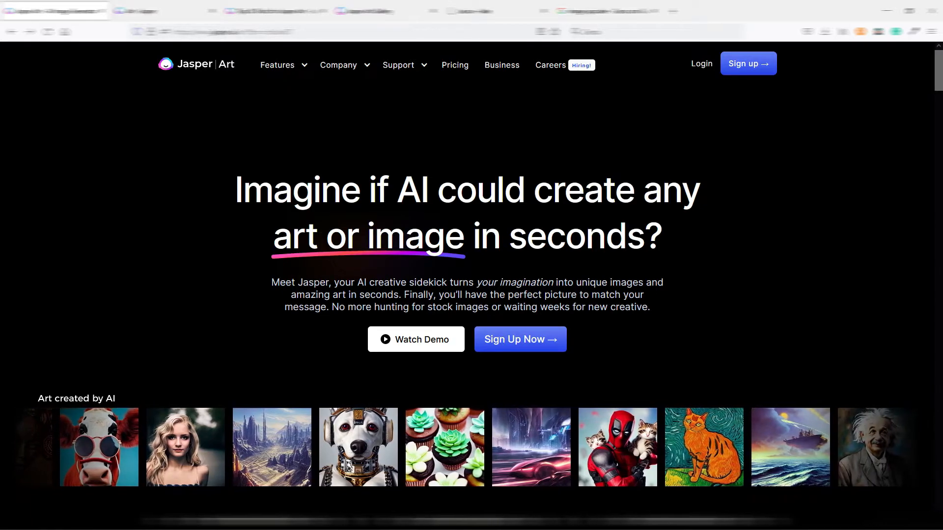
scroll("left", 3)
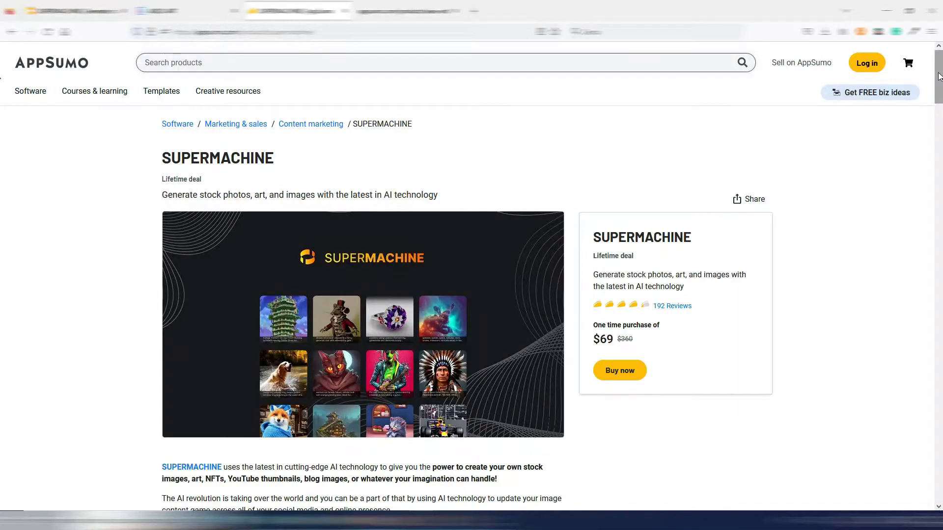
Scroll the SUPERMACHINE $69 lifetime deal page down to its product description.
scroll("down", 3)
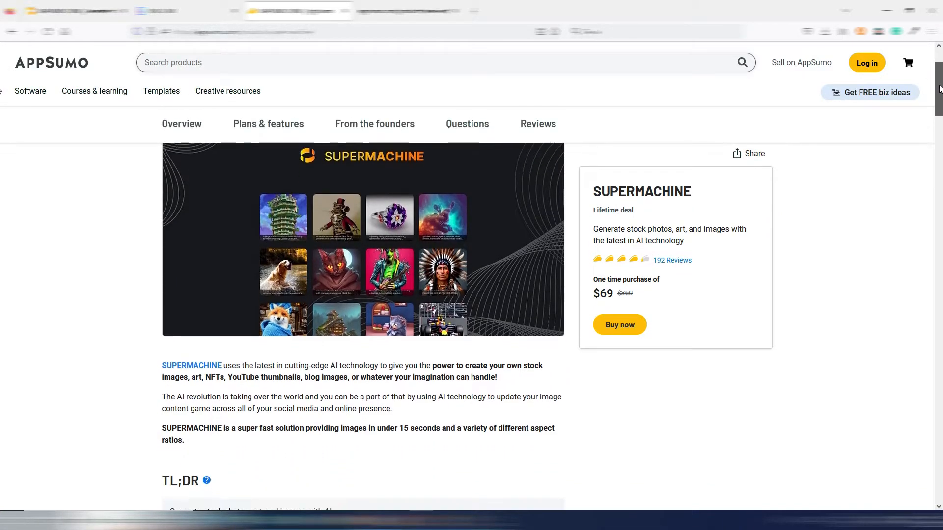
scroll("down", 3)
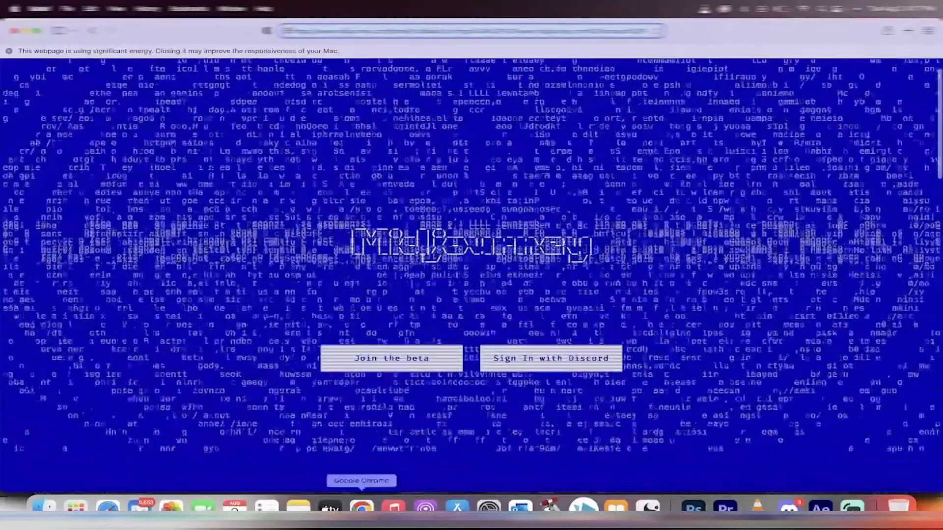
Sign in with Discord, browse the gallery, then start an /imagine request to the MidJourney Bot.
left_click(788, 507)
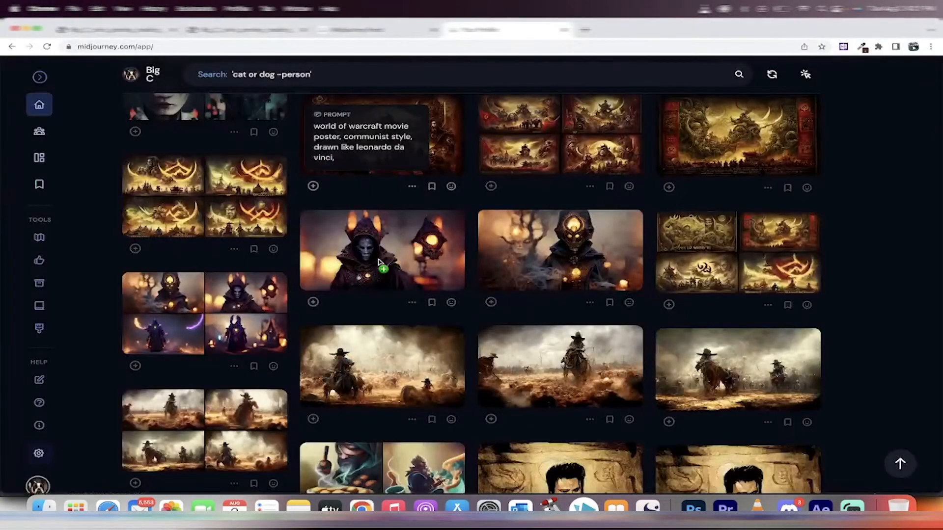
scroll("down", 3)
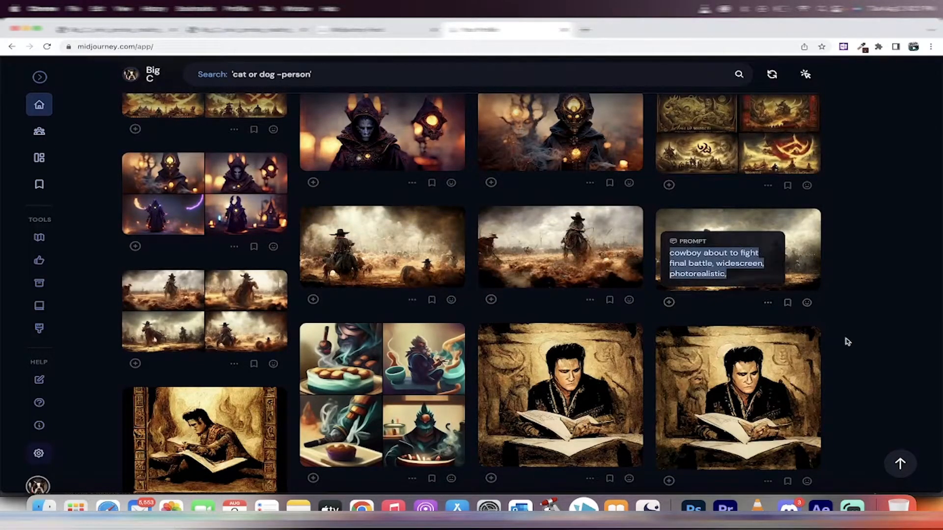
scroll("down", 3)
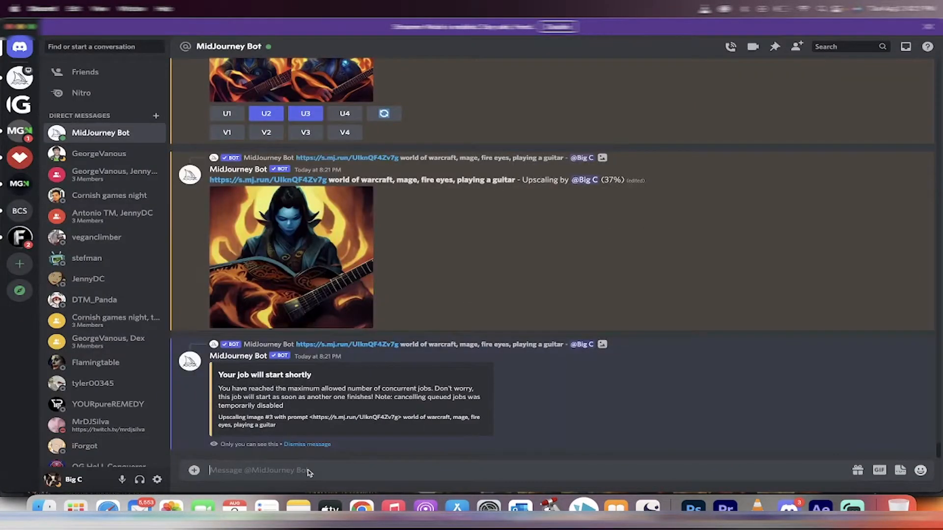
type("/imagine")
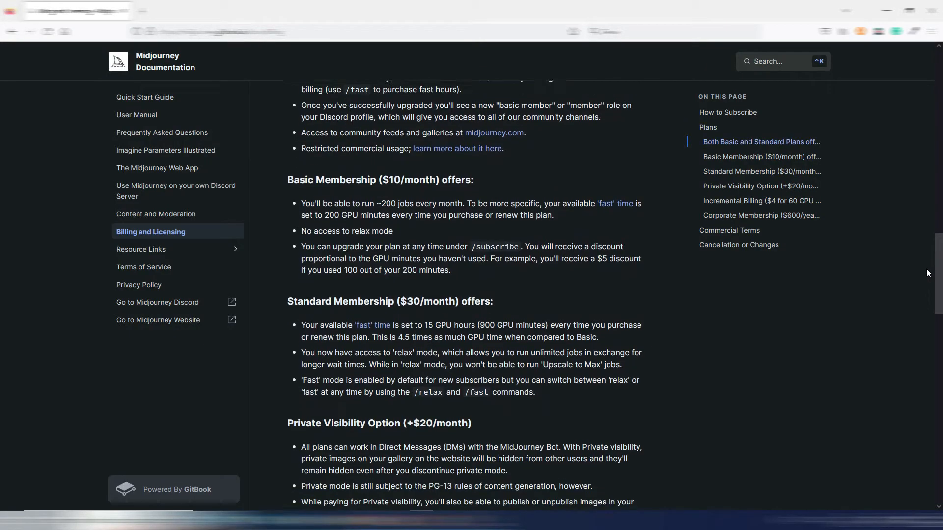
Scroll through the membership plans, incremental billing and corporate pricing sections.
scroll("down", 3)
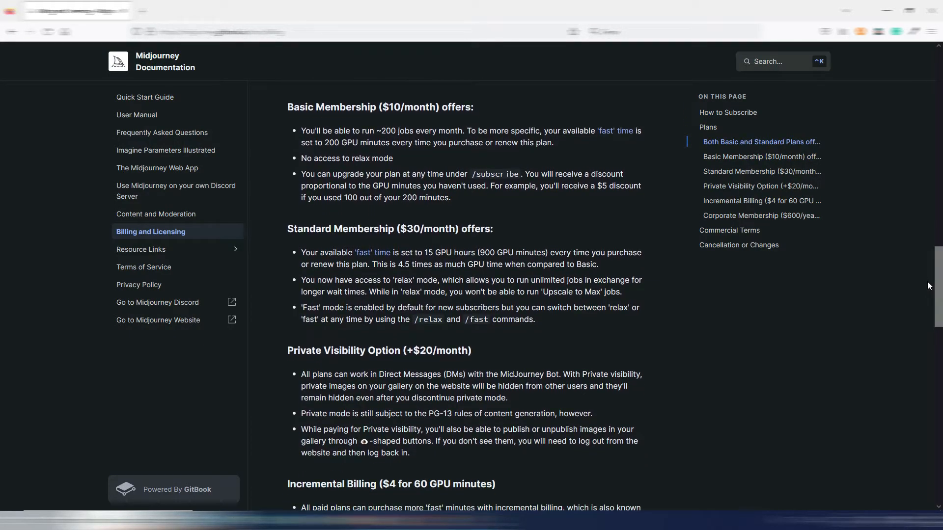
mouse_move(918, 274)
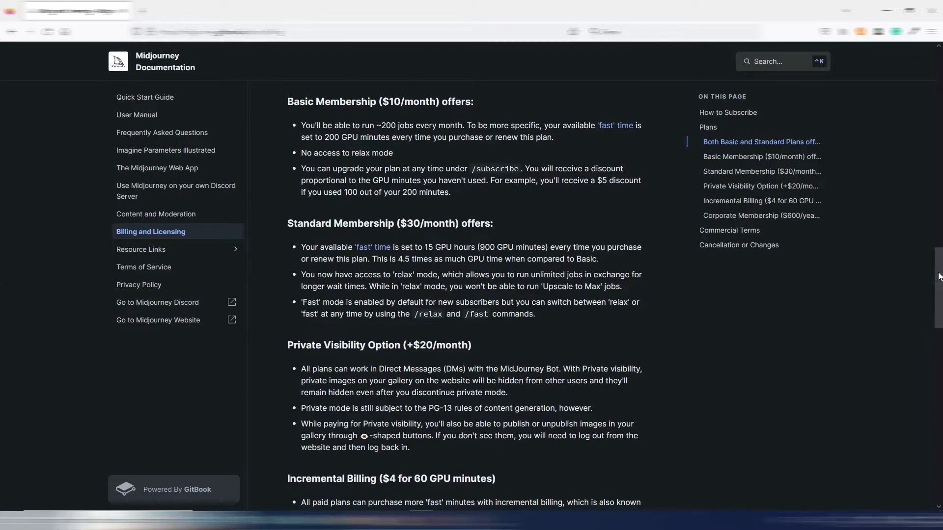
scroll("down", 3)
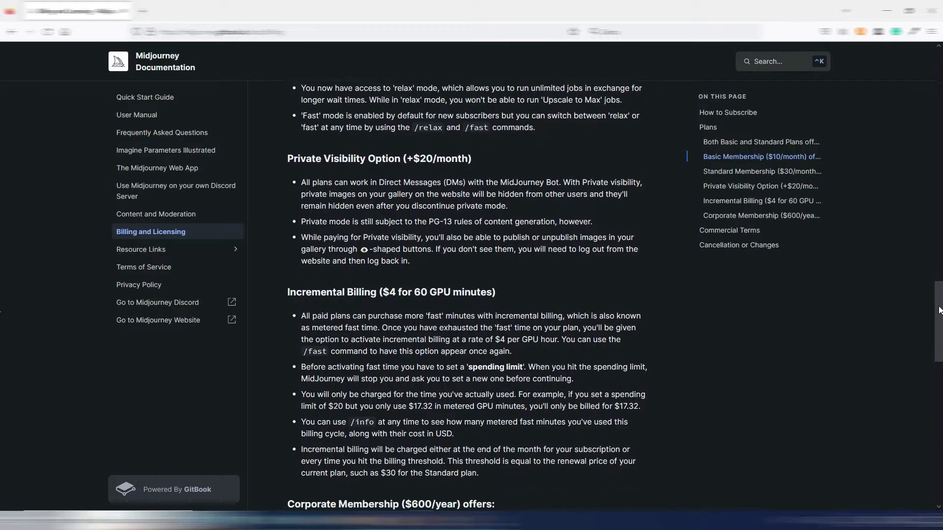
scroll("down", 3)
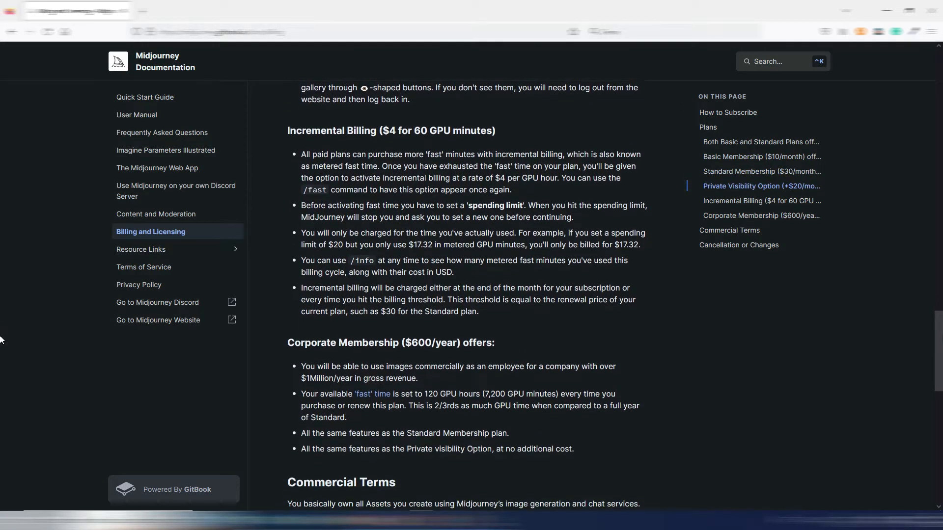
scroll("down", 3)
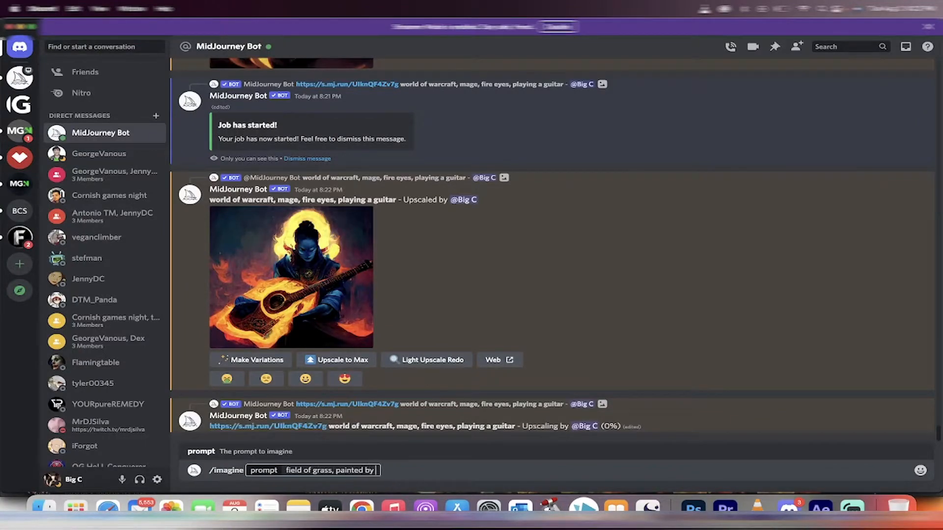
Extend the prompt with 'painted by van gogh in starry night style,'.
type("van gog")
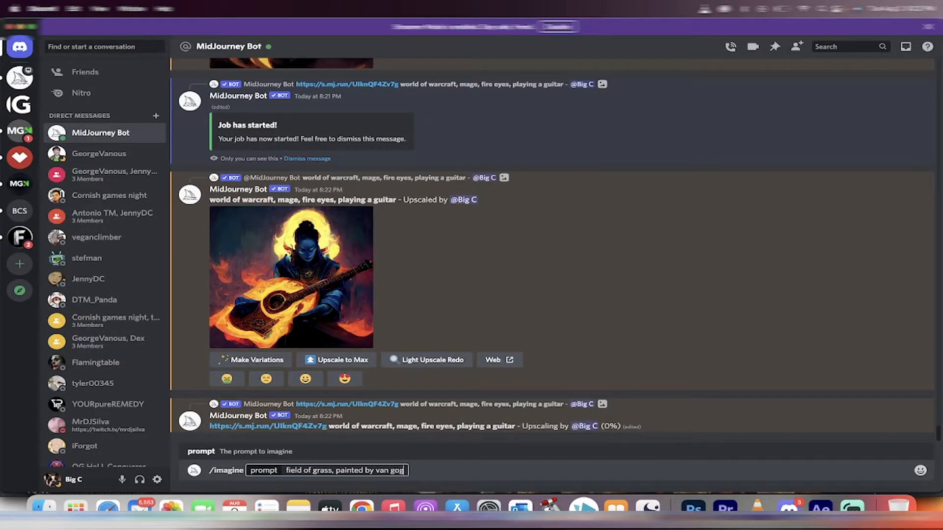
type("h in starry night st")
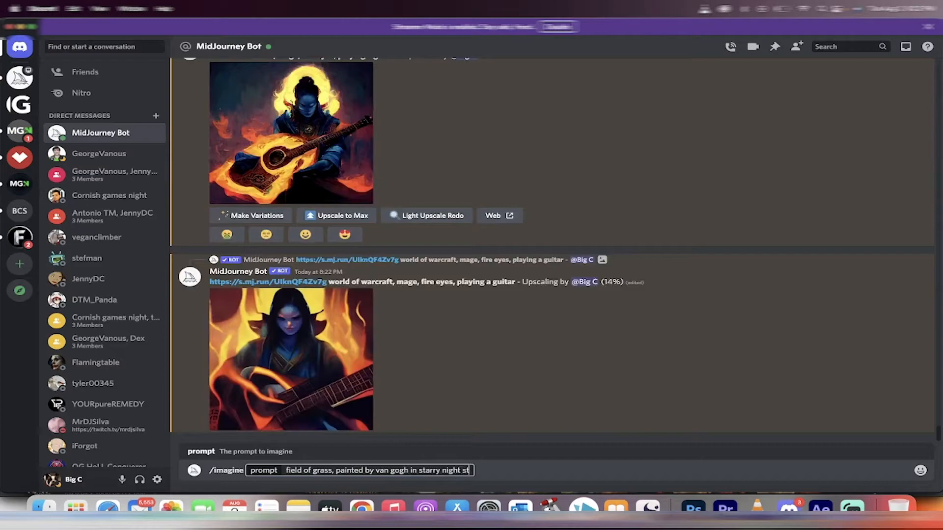
type("yle,")
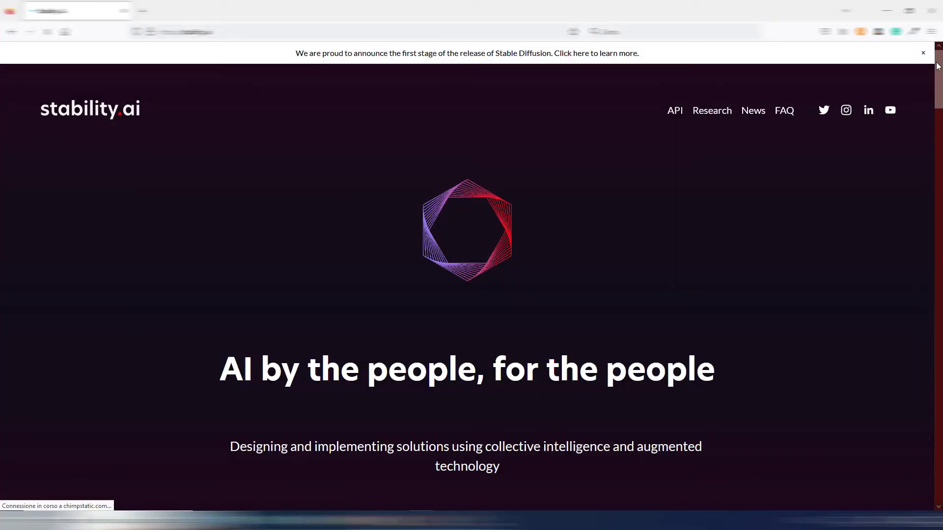
Scroll to the community projects section and launch DreamStudio from its logo.
scroll("down", 3)
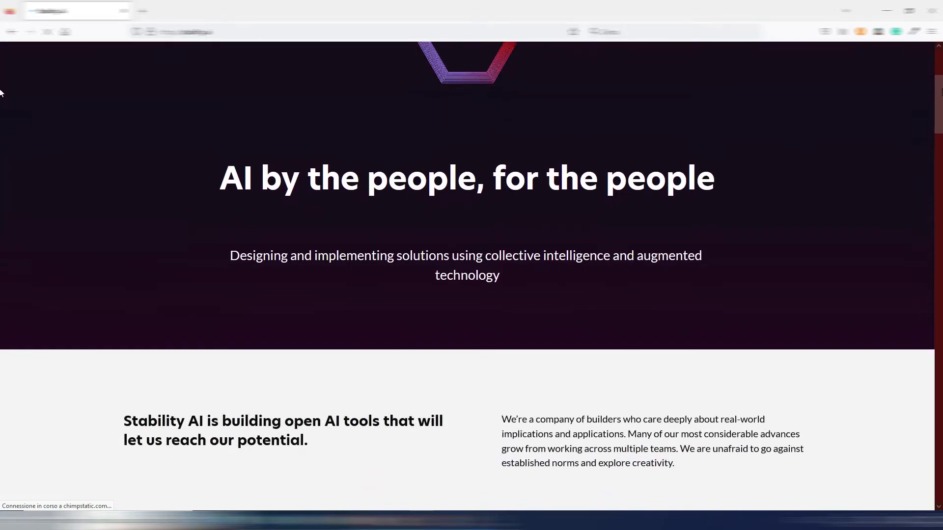
scroll("down", 3)
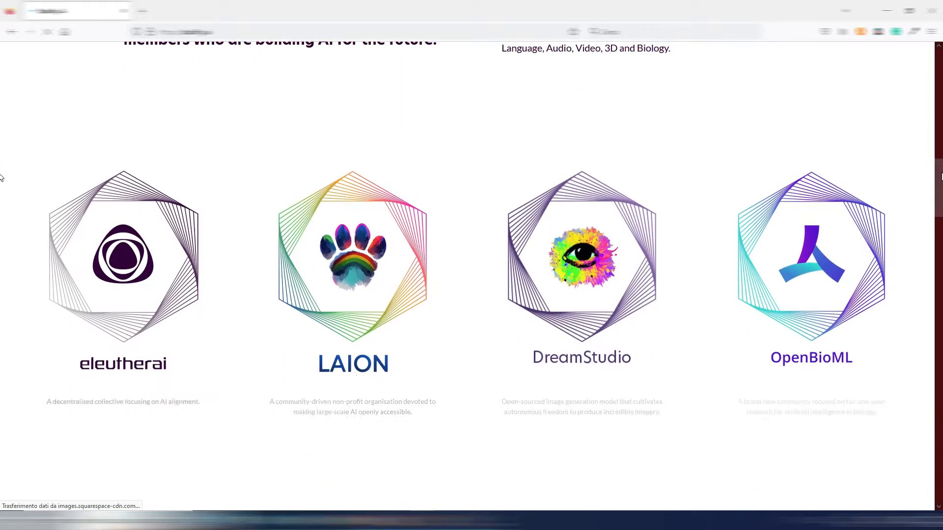
scroll("down", 3)
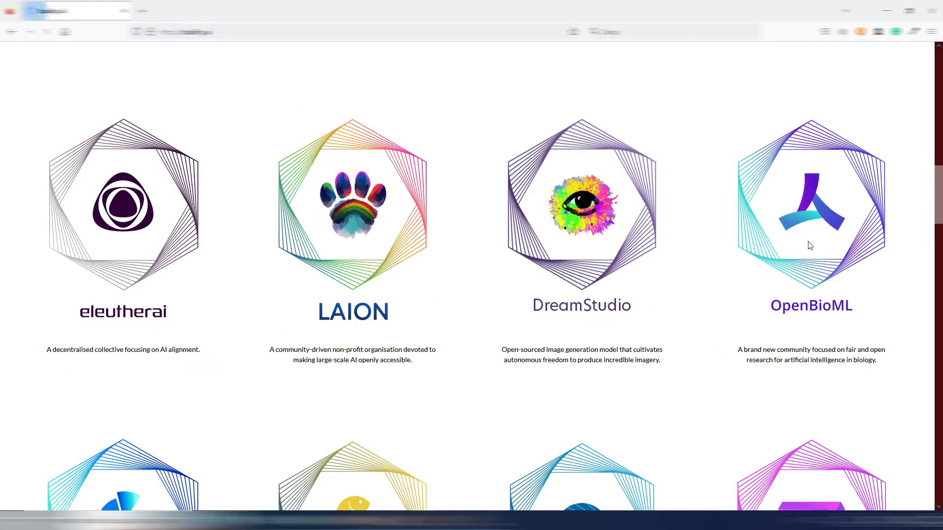
mouse_move(570, 232)
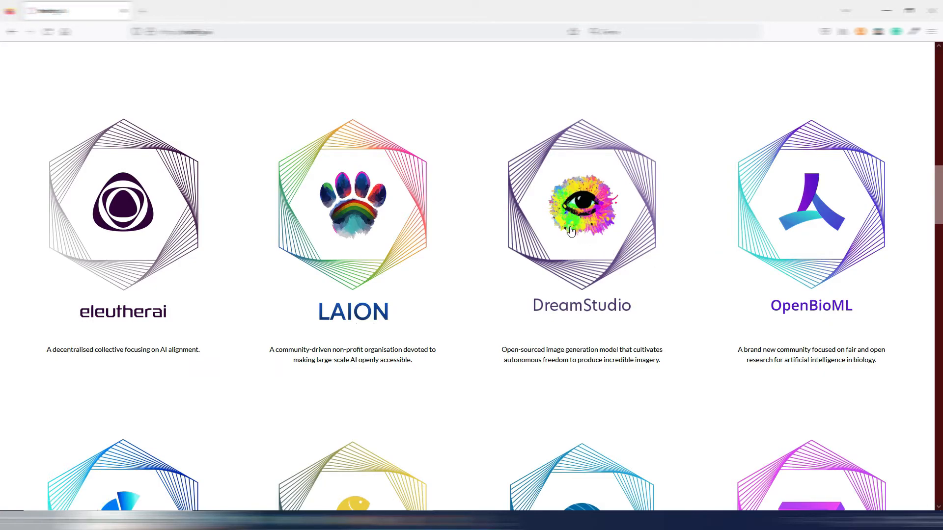
mouse_move(568, 233)
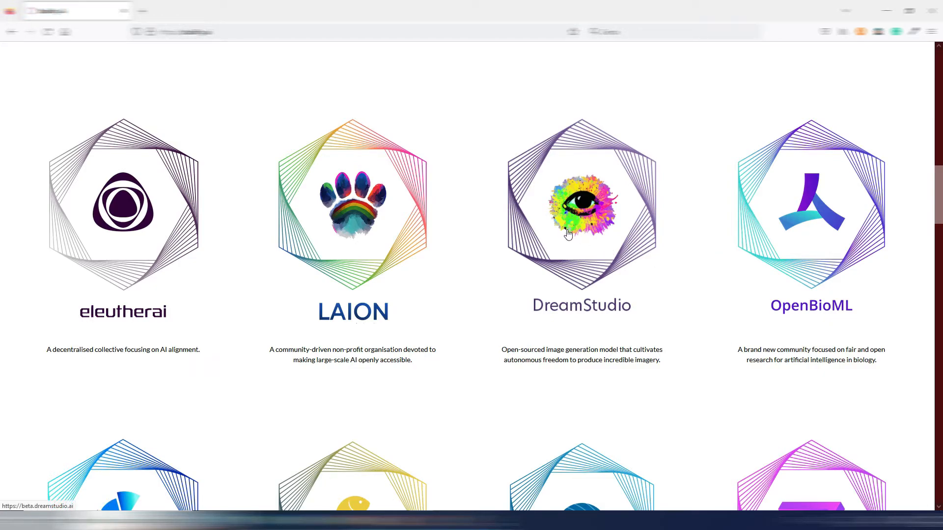
left_click(580, 205)
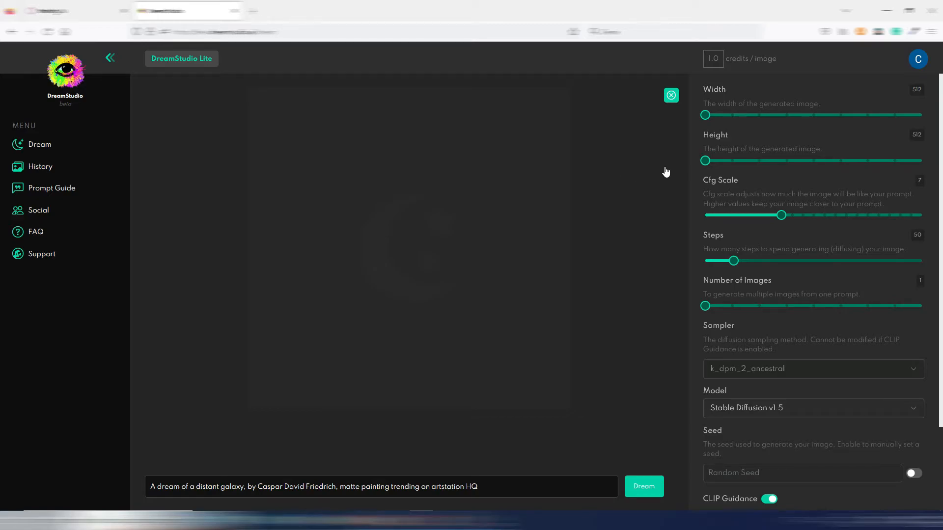
mouse_move(910, 74)
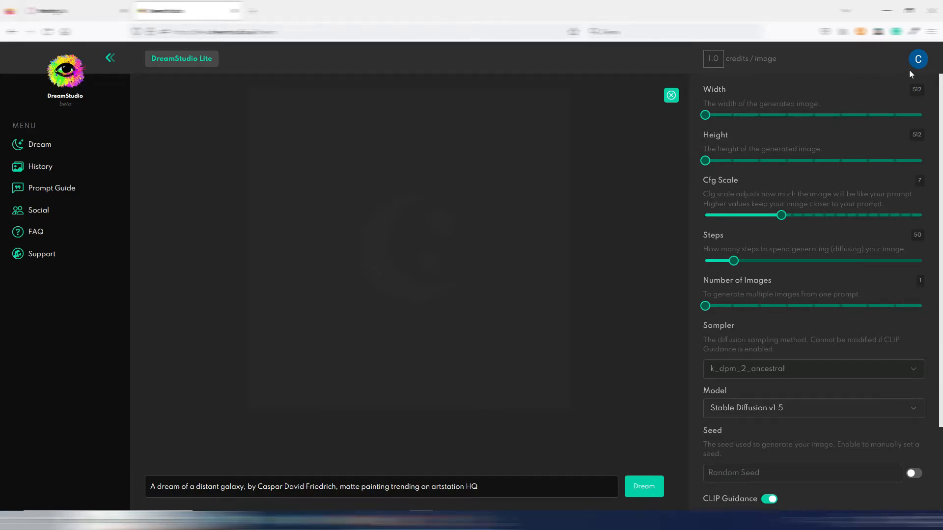
Glance at the account overview, then generate an image from the galaxy prompt.
left_click(918, 59)
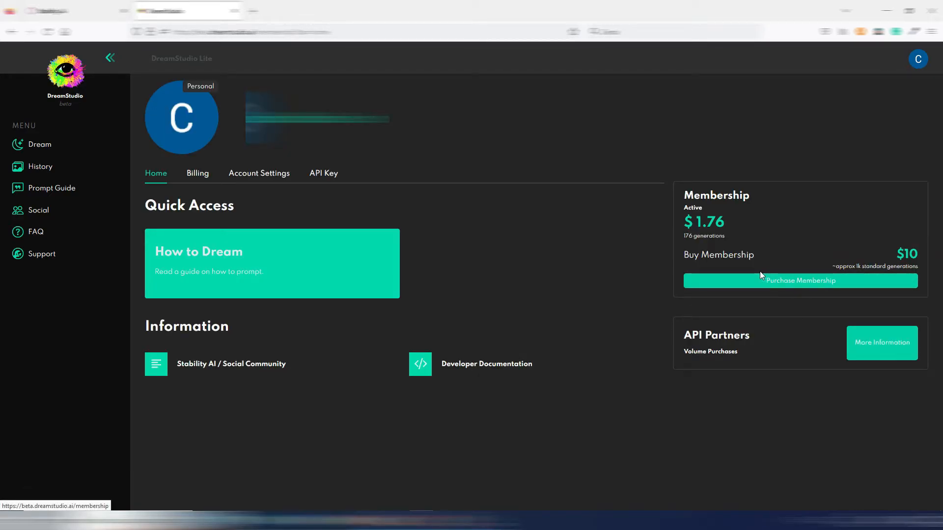
mouse_move(729, 238)
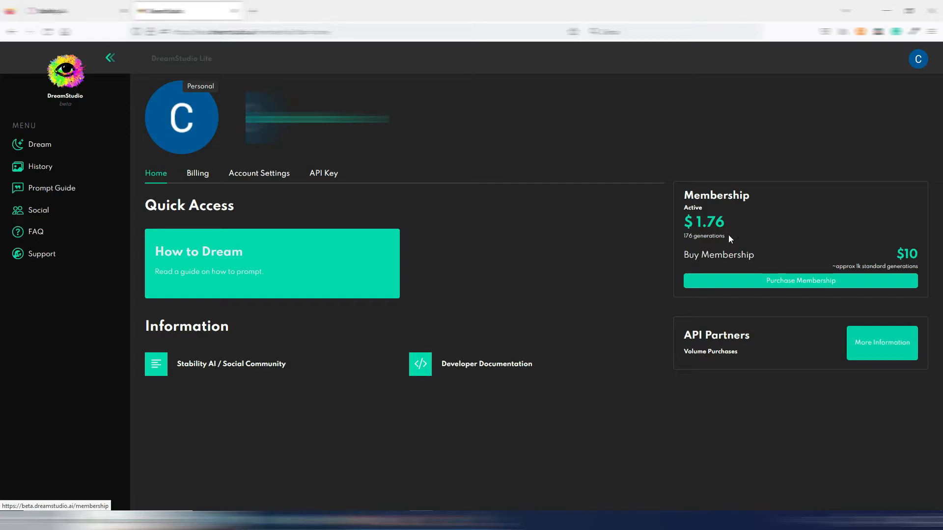
left_click(39, 144)
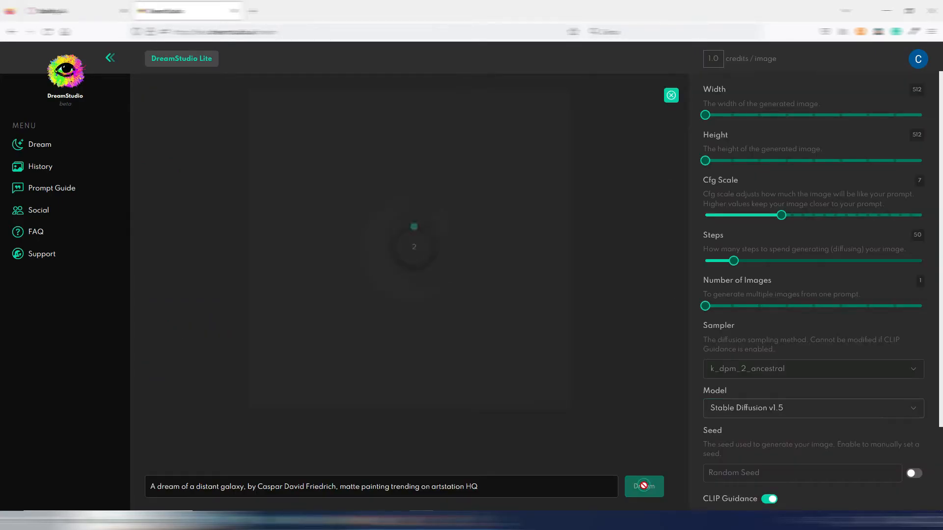
left_click(643, 486)
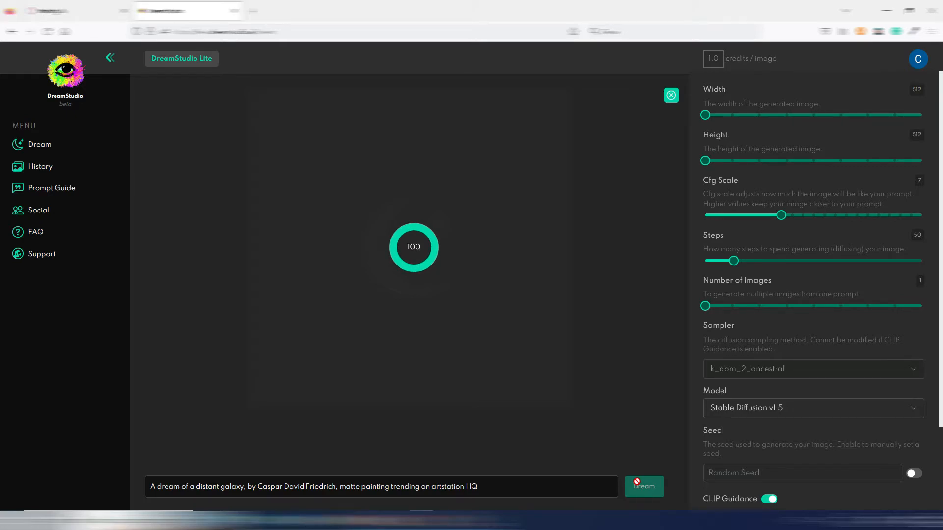
left_click(643, 487)
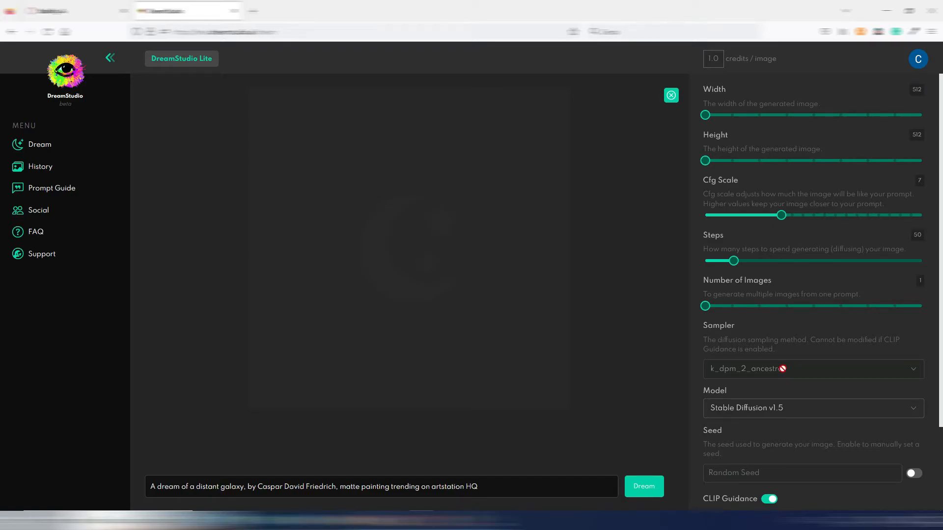
View the $1.76 membership credit balance, then follow the link to stability.ai.
left_click(812, 407)
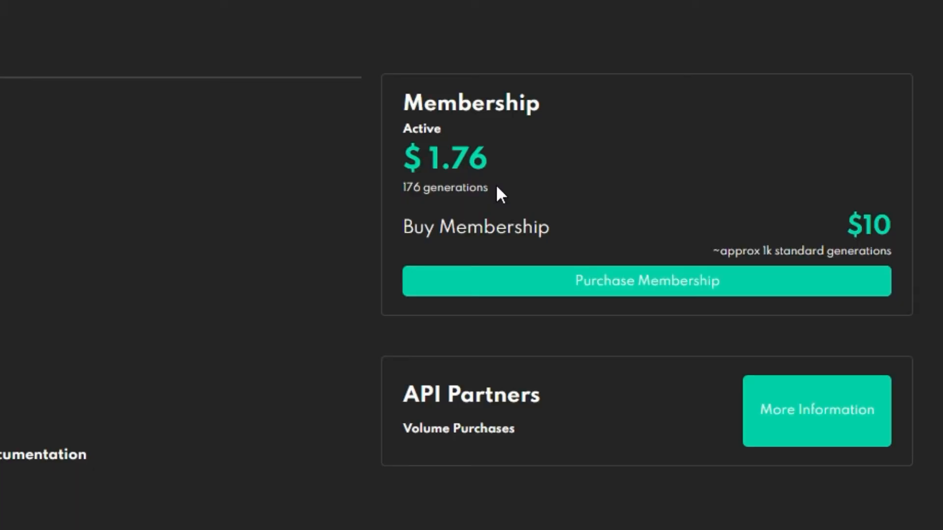
mouse_move(903, 270)
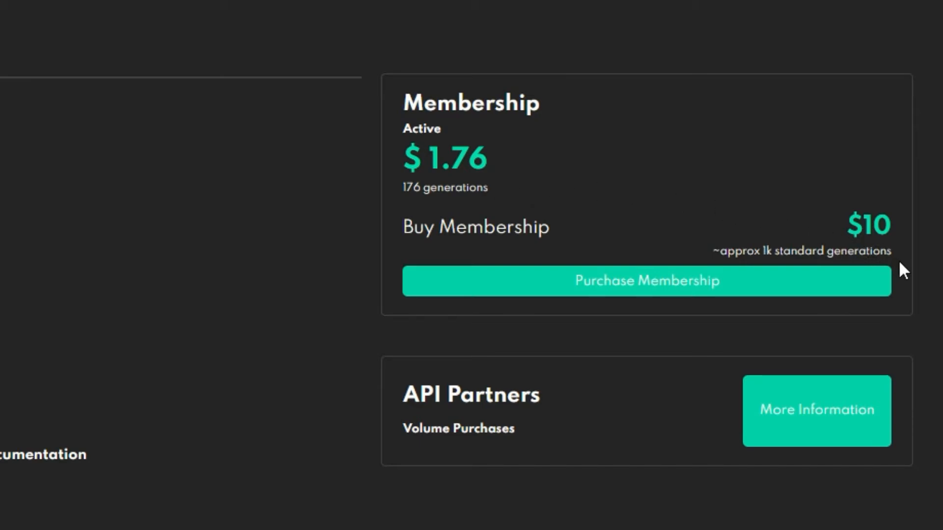
left_click(678, 281)
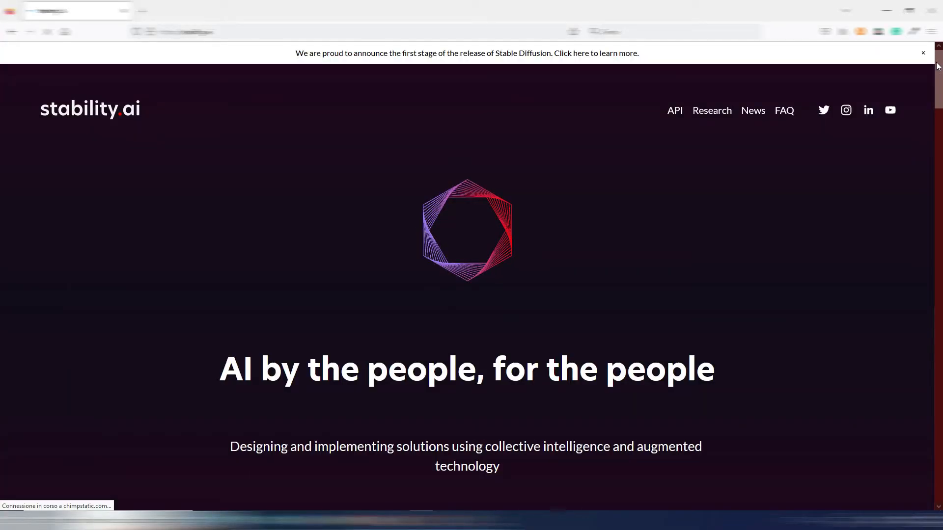
Scroll the Stability AI homepage down to its community project logos.
scroll("down", 3)
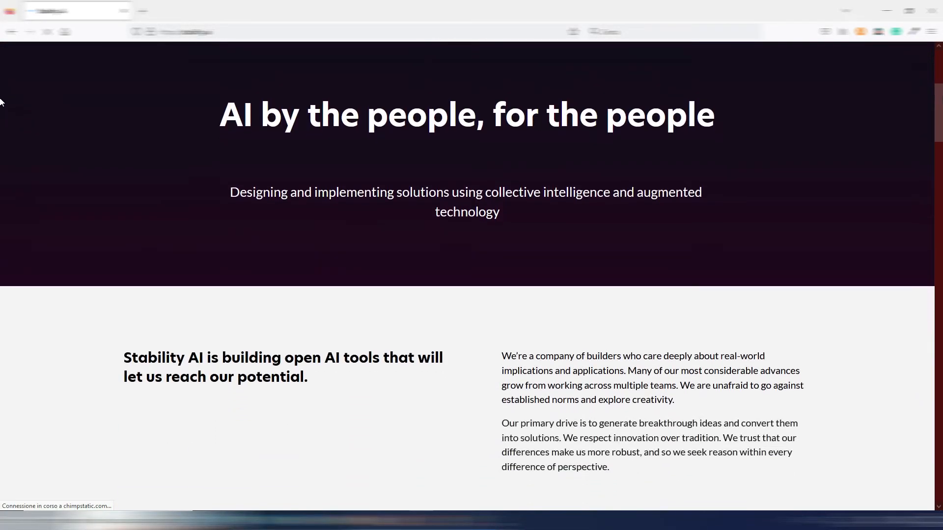
scroll("down", 3)
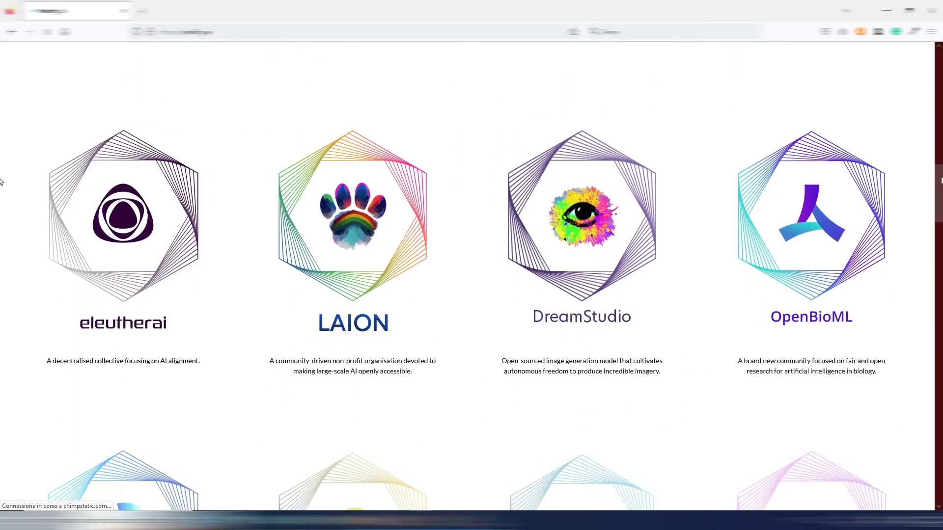
scroll("down", 3)
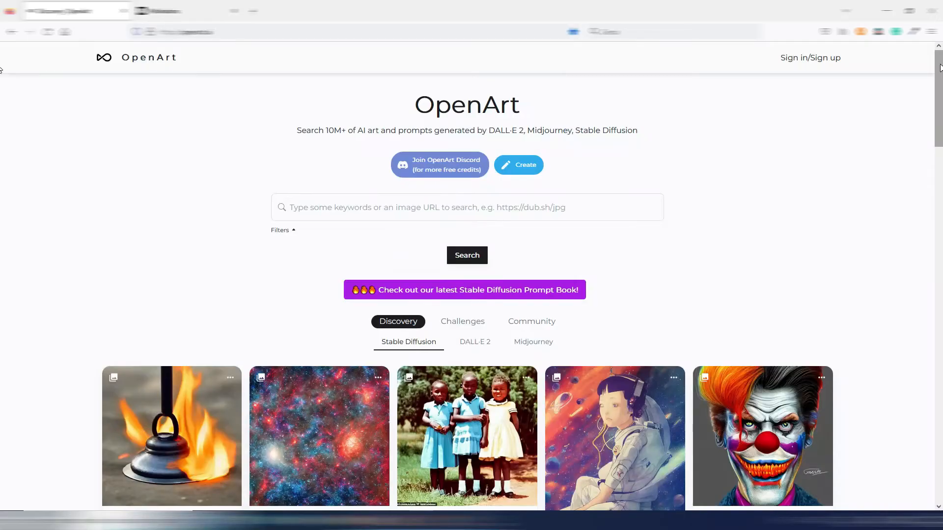
Browse the Stable Diffusion discovery feed, then move to the Pollinations homepage.
scroll("down", 3)
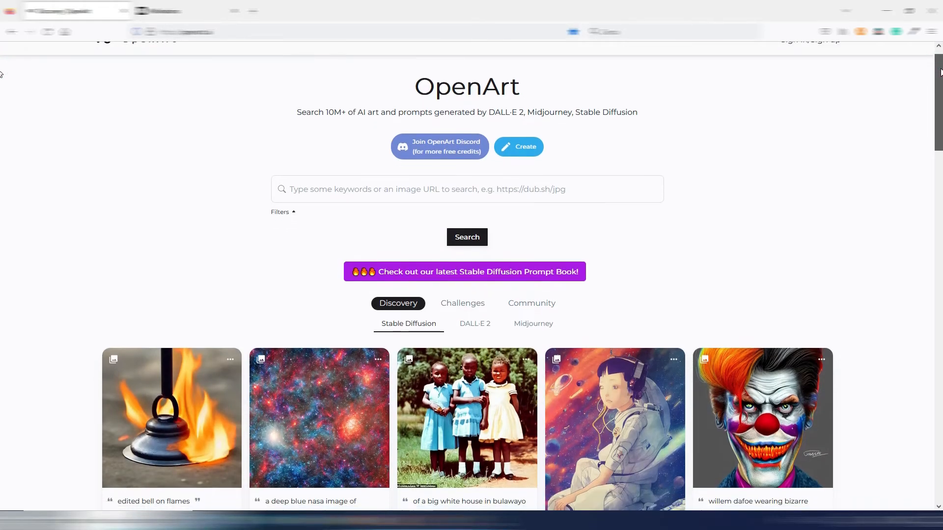
scroll("down", 3)
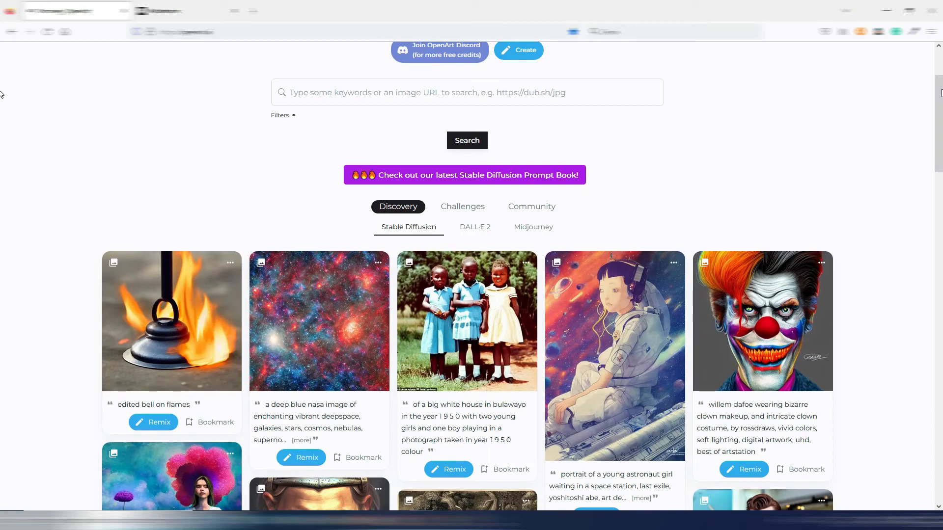
left_click(183, 11)
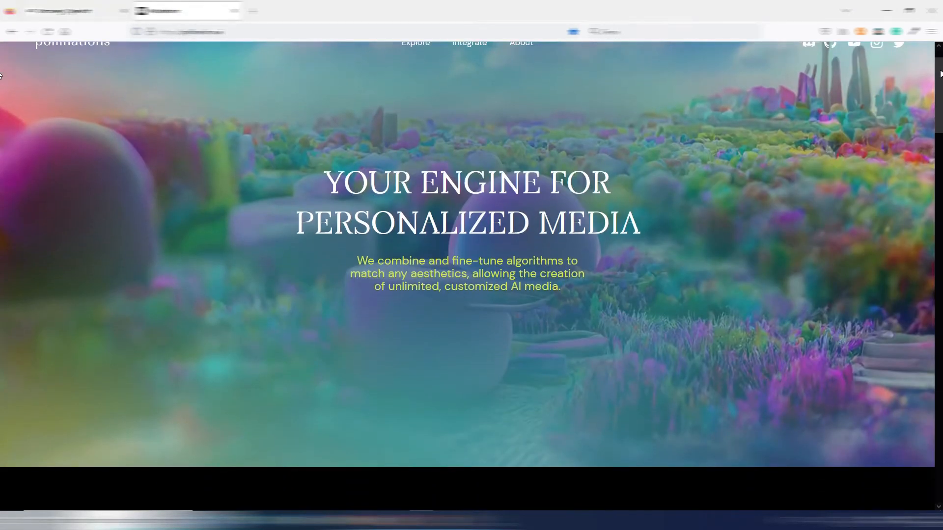
scroll("down", 3)
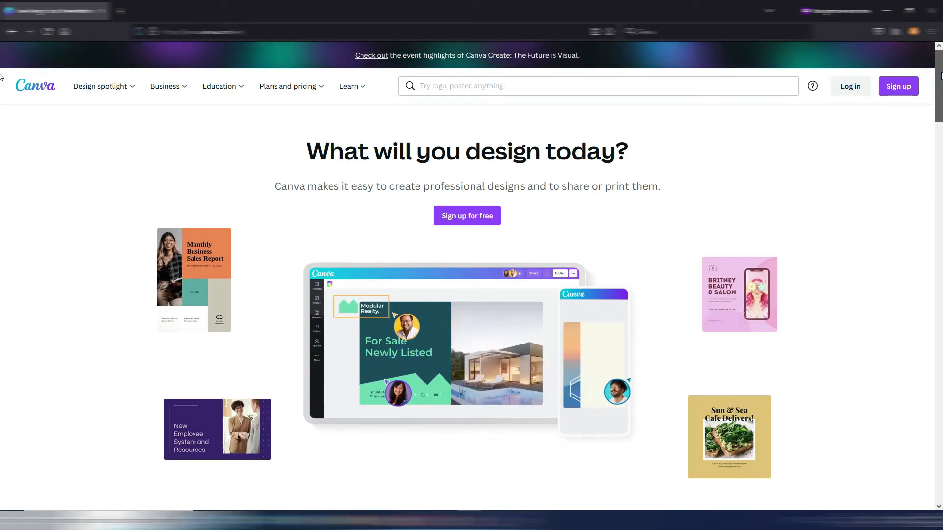
Generate panda-riding-a-bike images with the Stupiscimi style, then switch to the AI Art EN design.
scroll("down", 3)
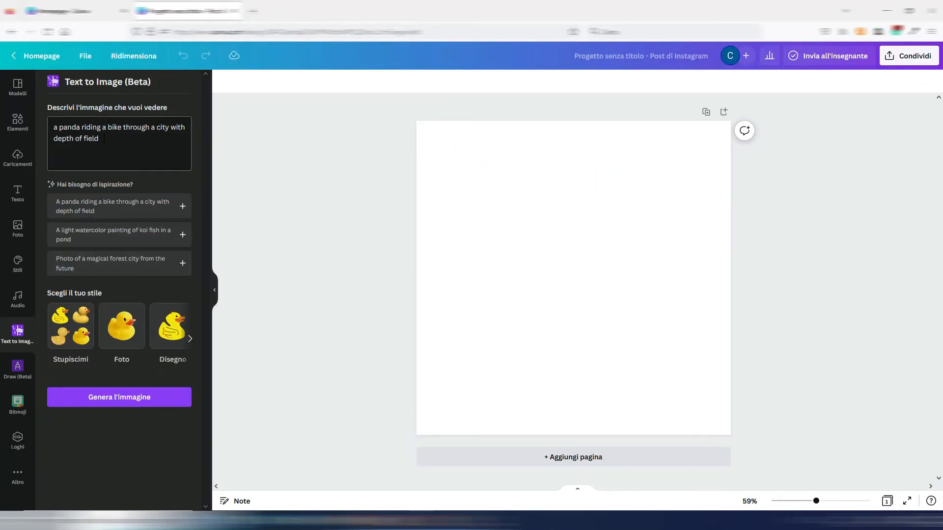
left_click(118, 143)
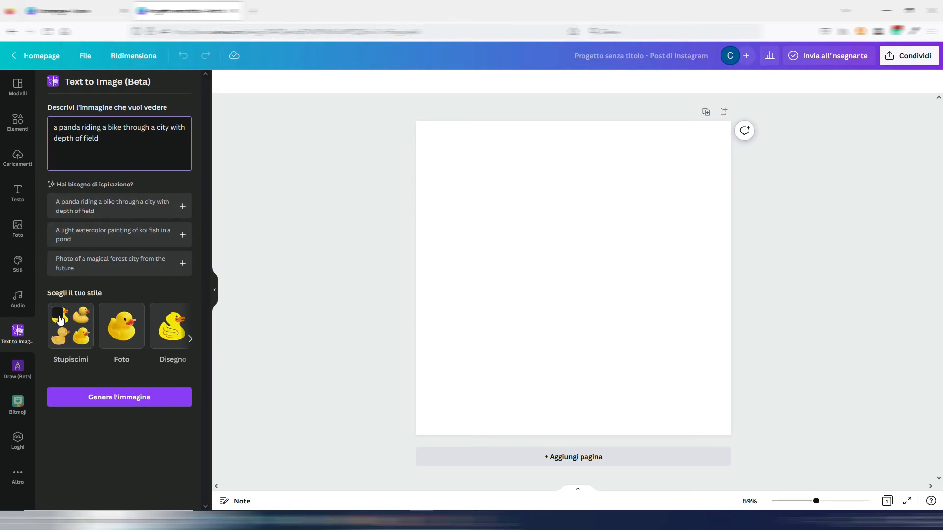
left_click(18, 476)
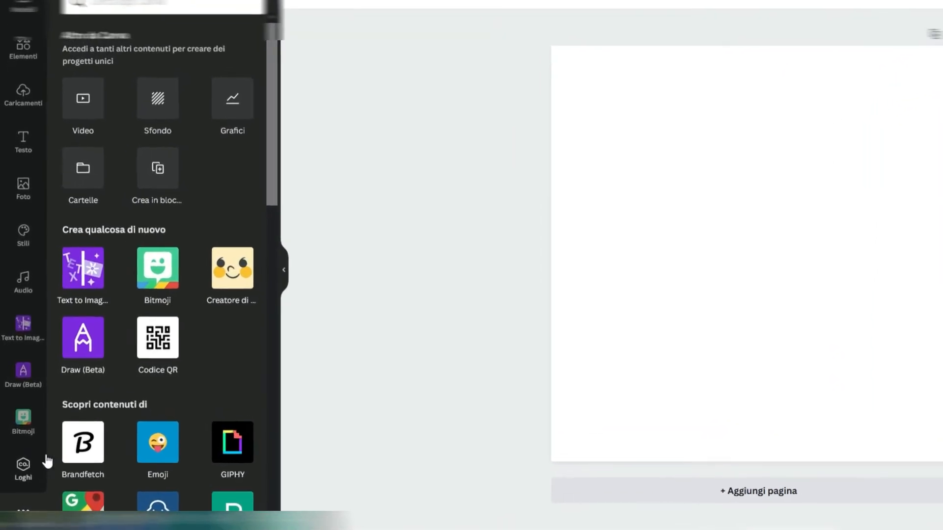
left_click(82, 275)
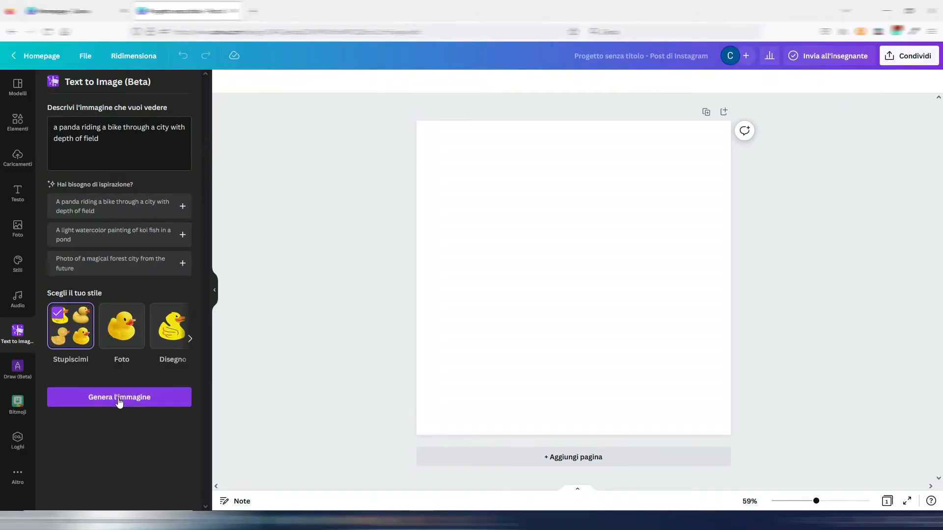
left_click(119, 397)
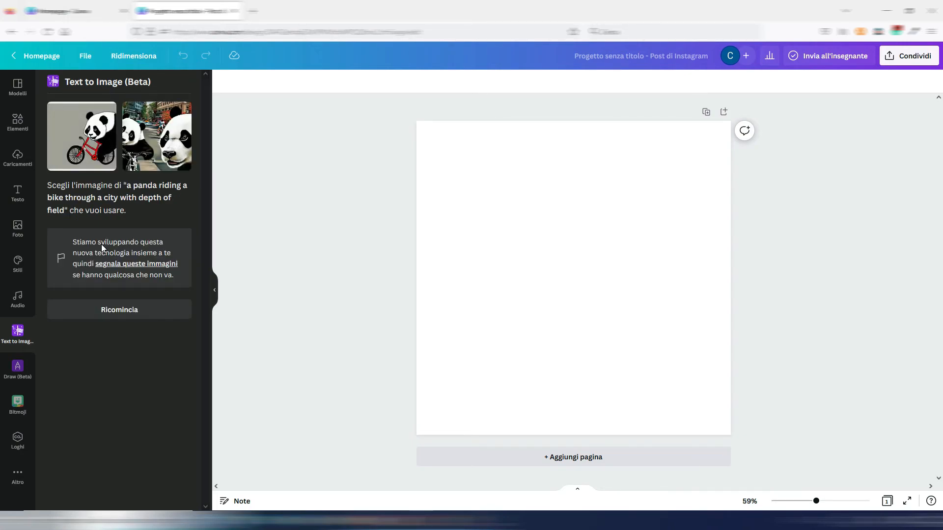
left_click(17, 87)
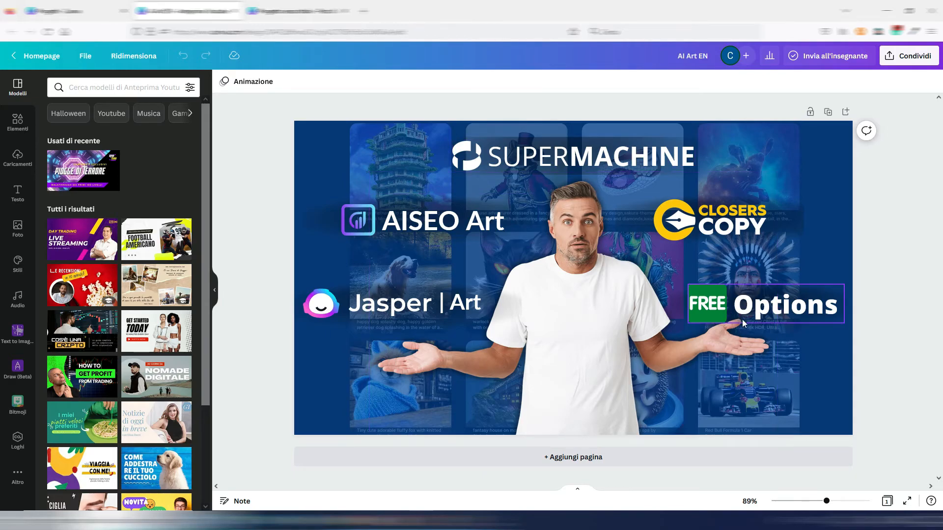
Deselect the canvas label and browse trending photos in the Foto library.
left_click(884, 362)
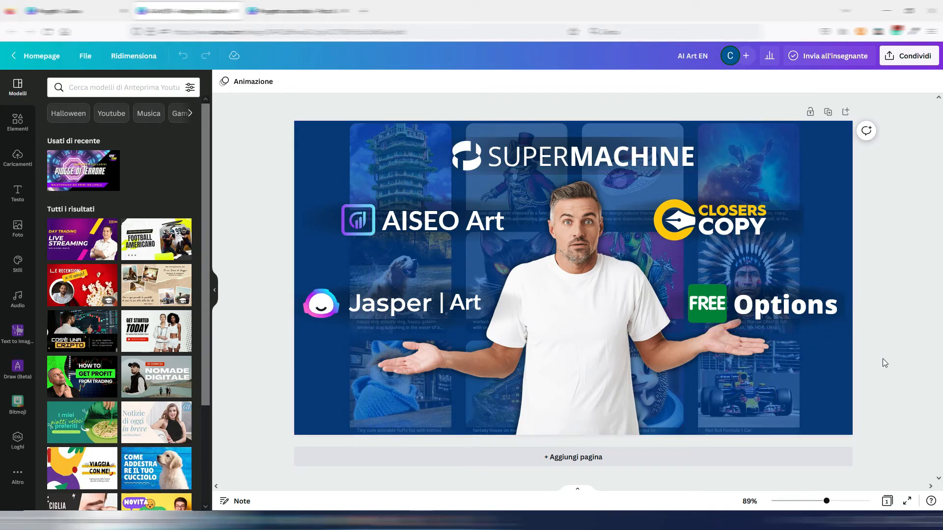
mouse_move(861, 358)
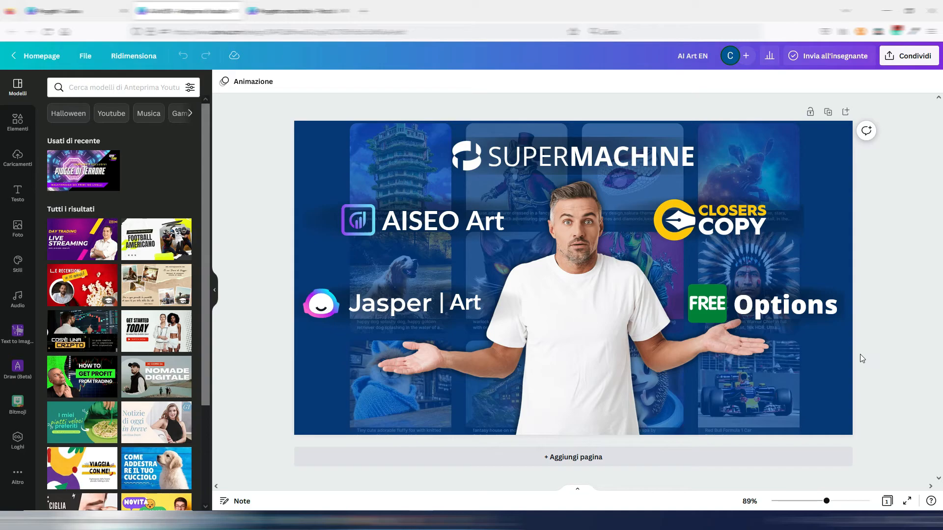
left_click(18, 229)
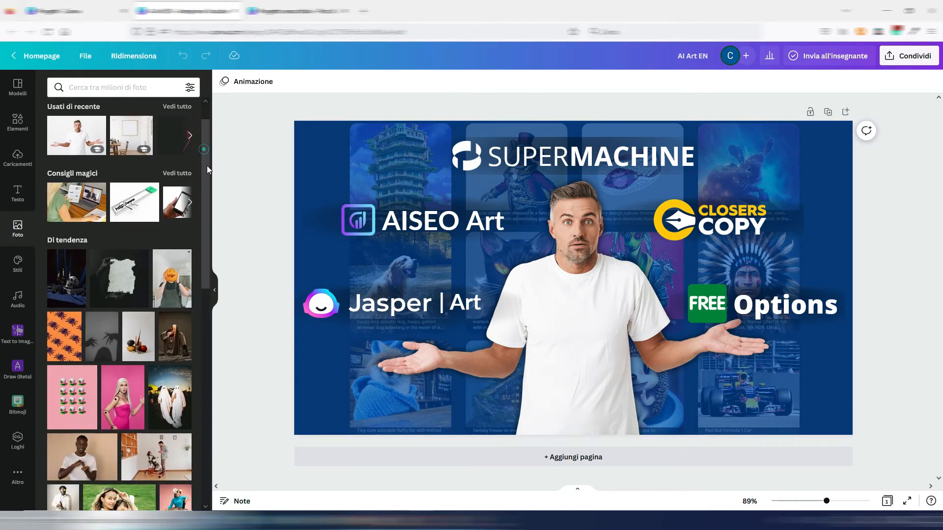
scroll("down", 3)
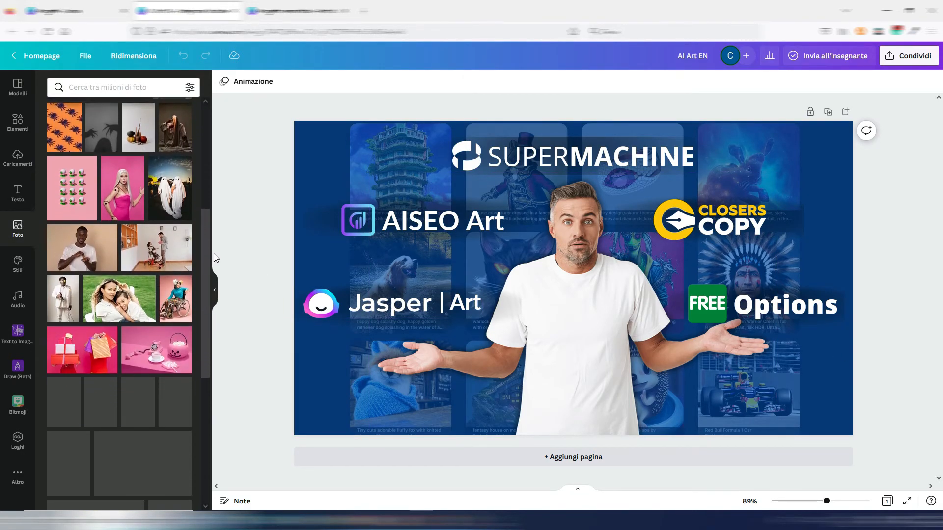
scroll("down", 3)
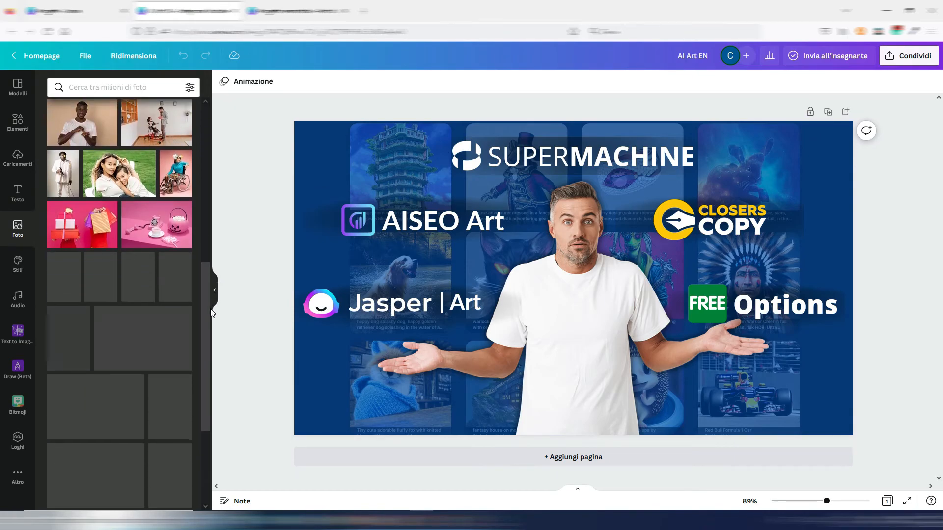